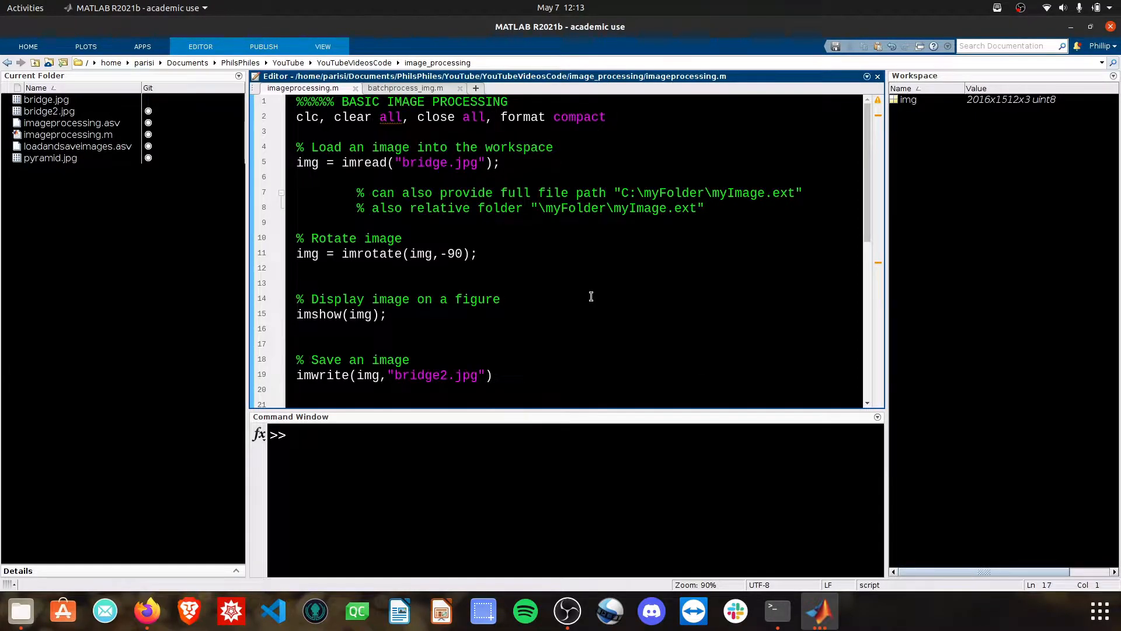
Step: Scroll the imageprocessing.m editor down to the Grayscale and Histogram Equalization section
left_click(363, 254)
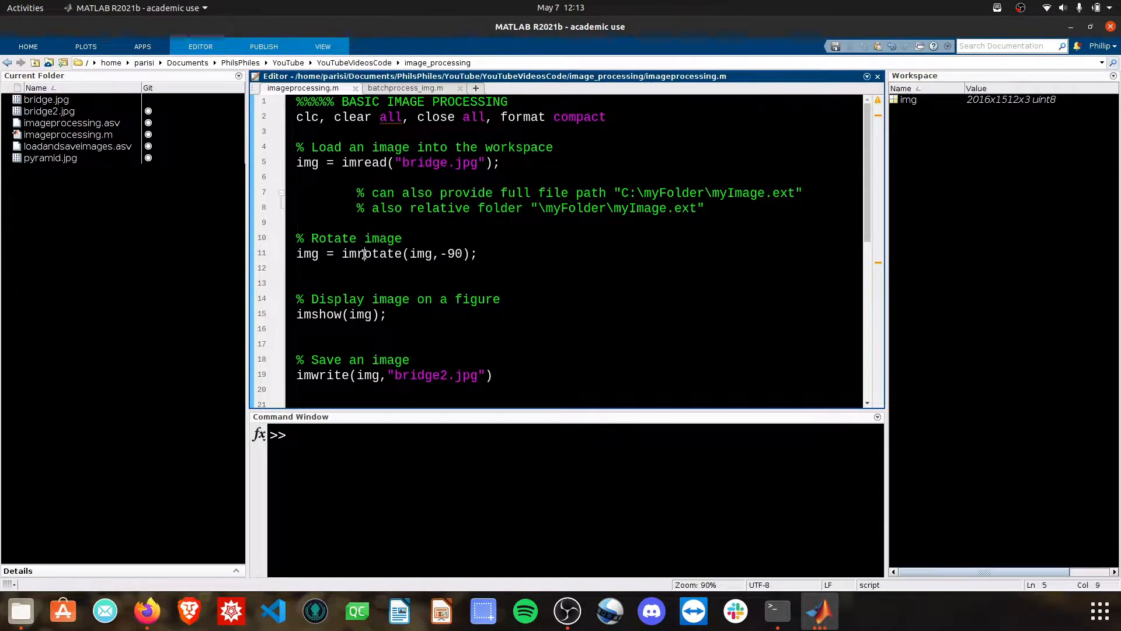
left_click(319, 375)
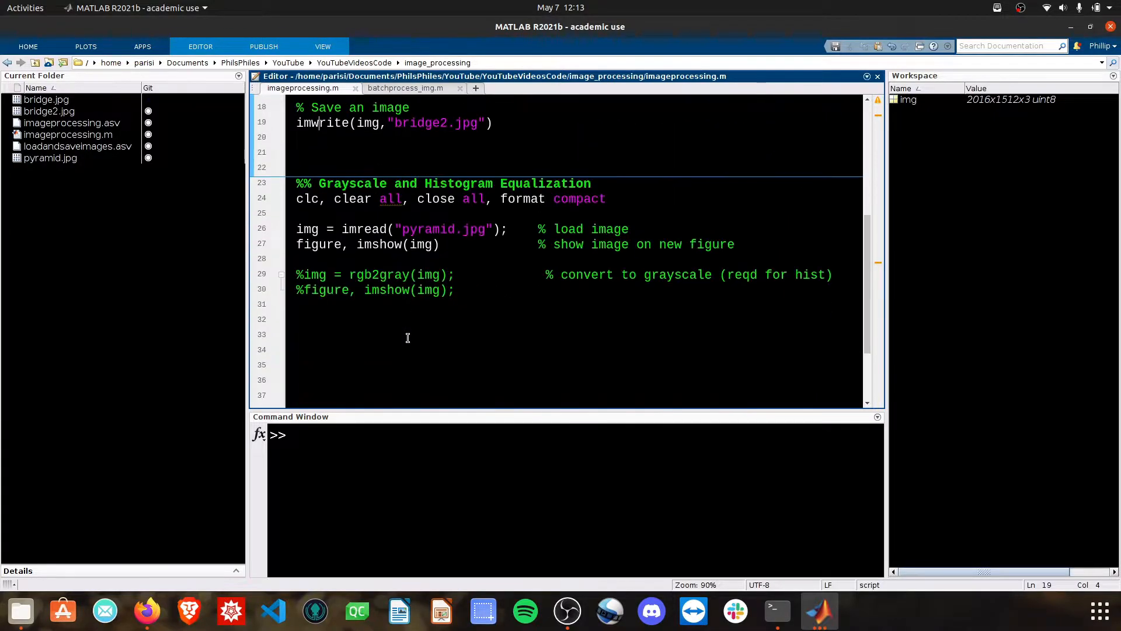
scroll("down", 3)
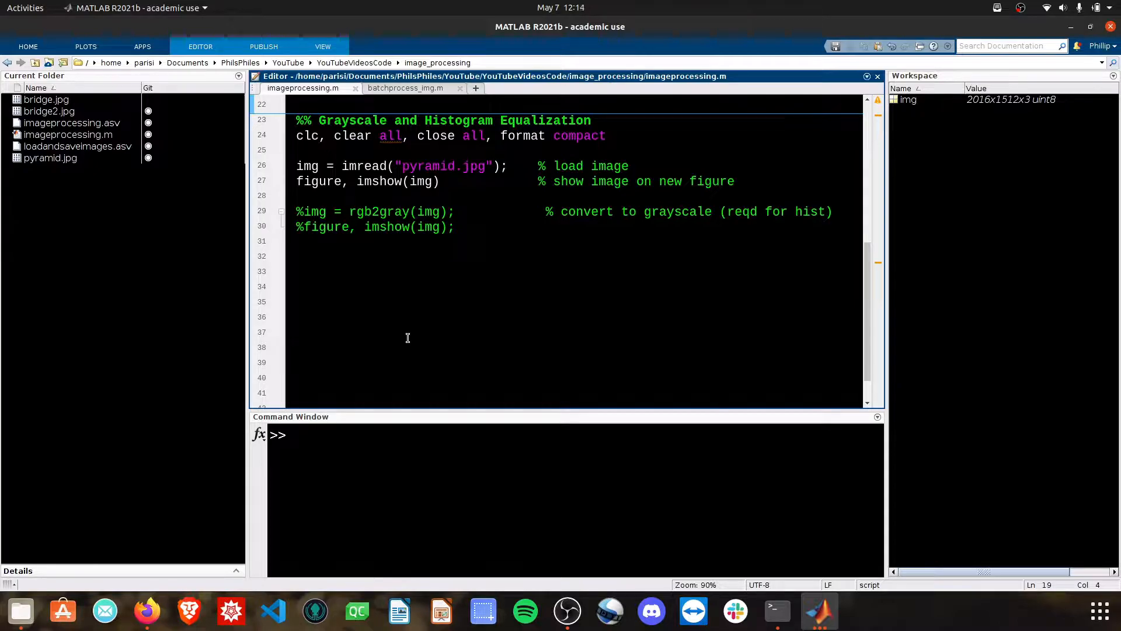
left_click(410, 319)
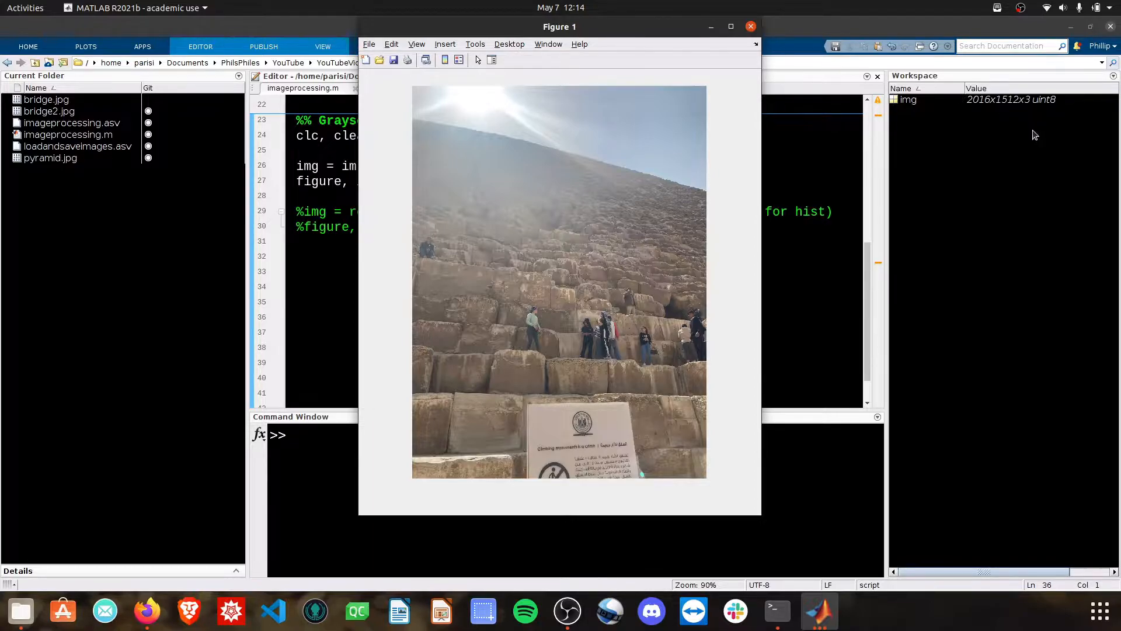
left_click(750, 26)
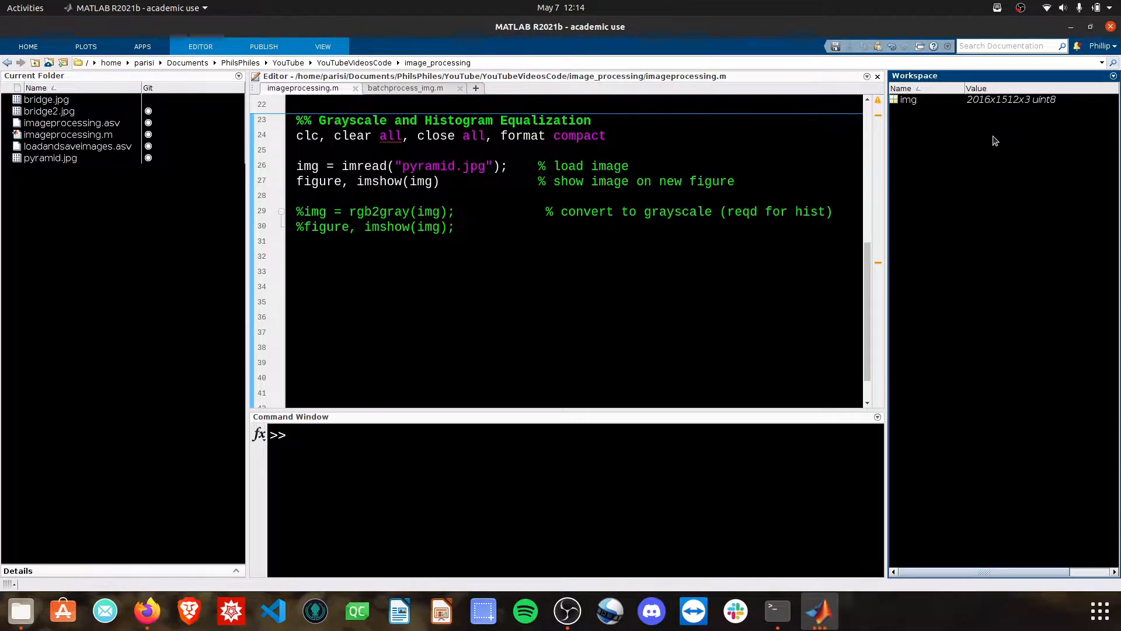
mouse_move(642, 294)
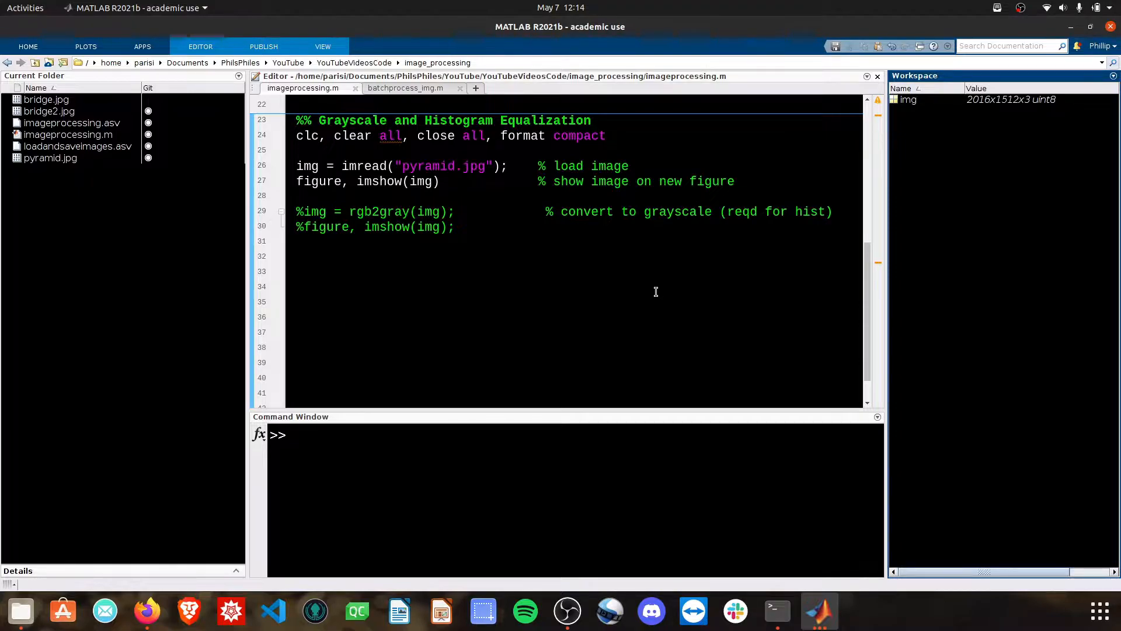
left_click(457, 227)
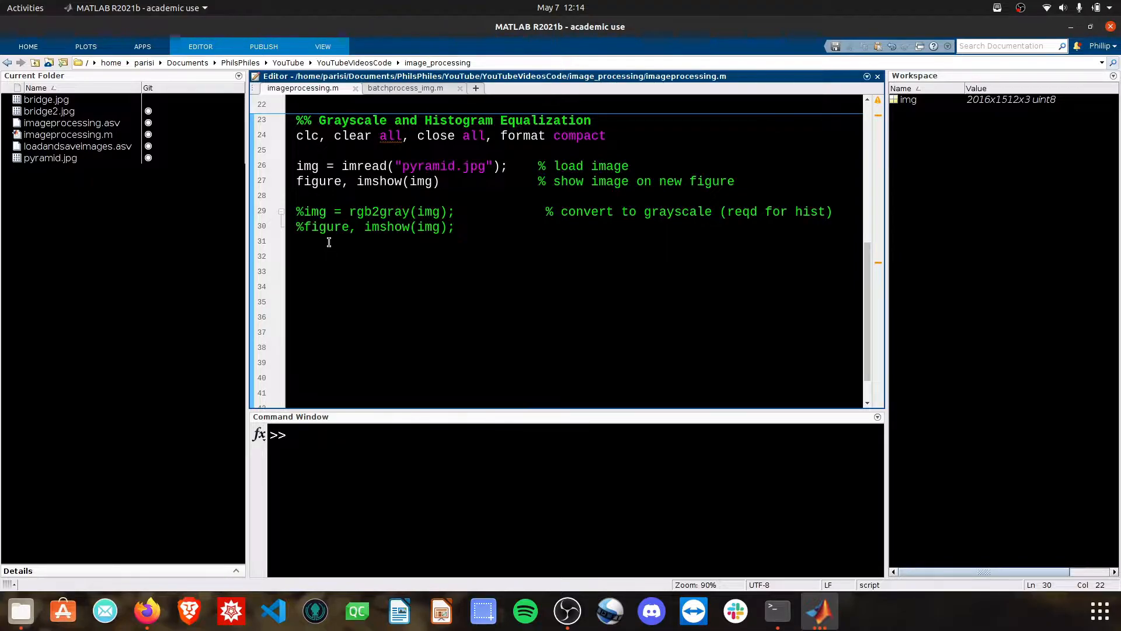
Step: Uncomment the rgb2gray conversion line and the figure, imshow(img) display line
left_click(456, 227)
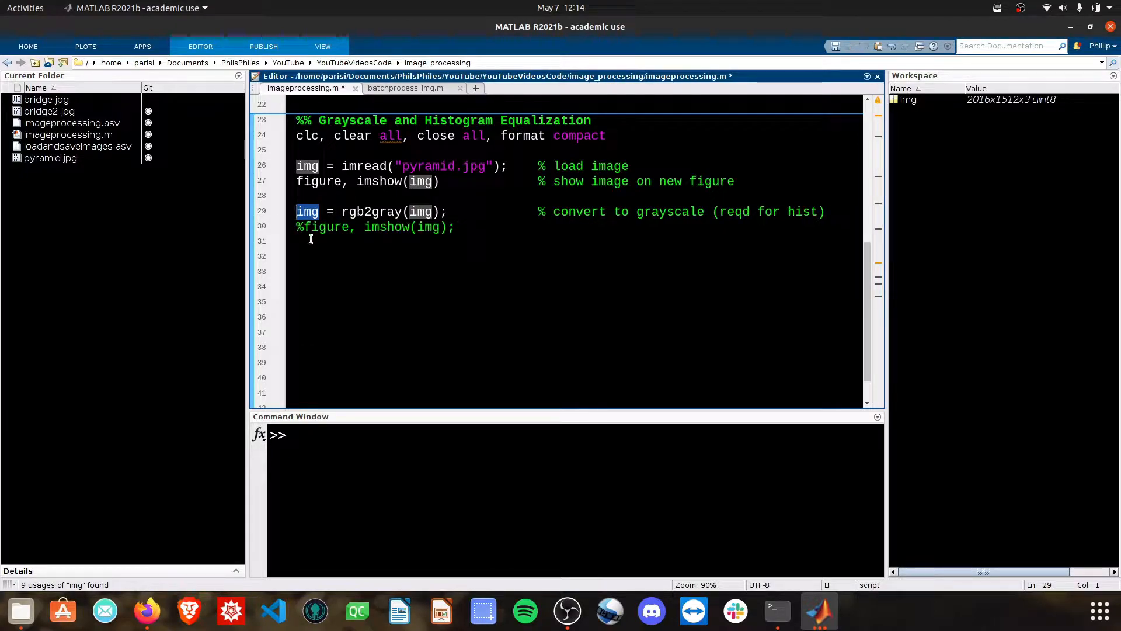
double_click(370, 212)
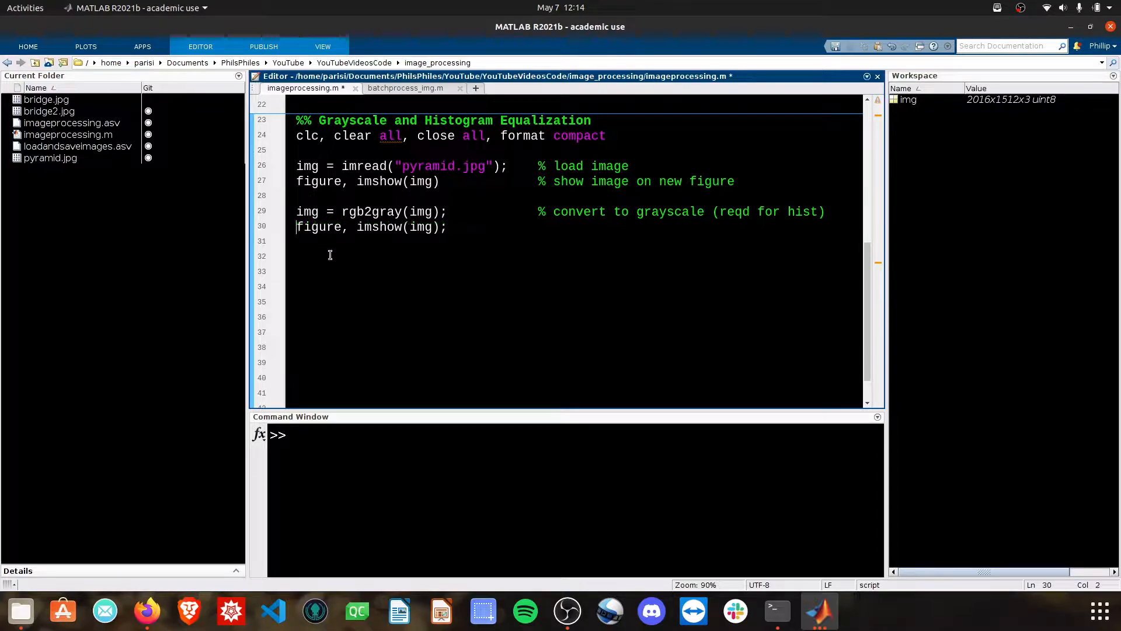
double_click(318, 227)
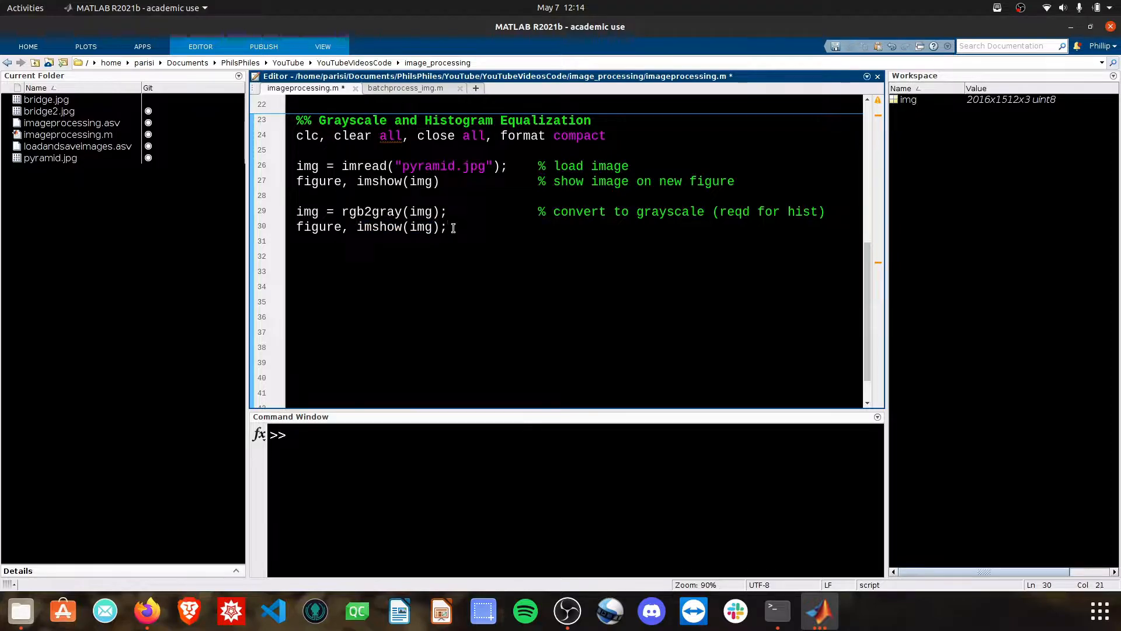
Step: Run the section to show color and grayscale pyramid figures, then close the color figure
key("F5")
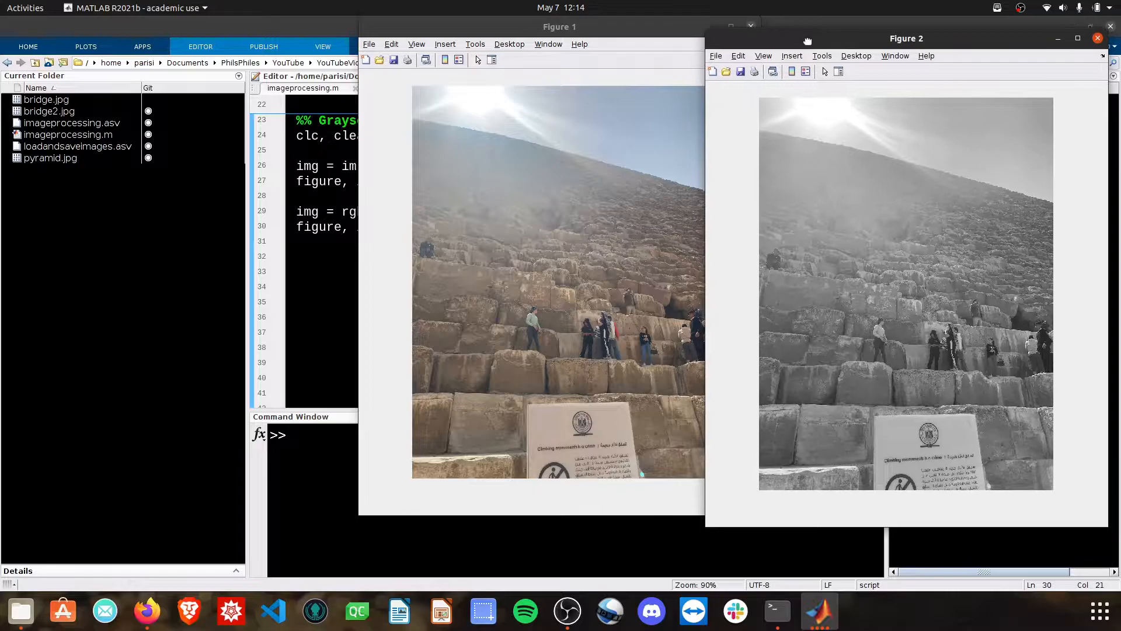
left_click(559, 25)
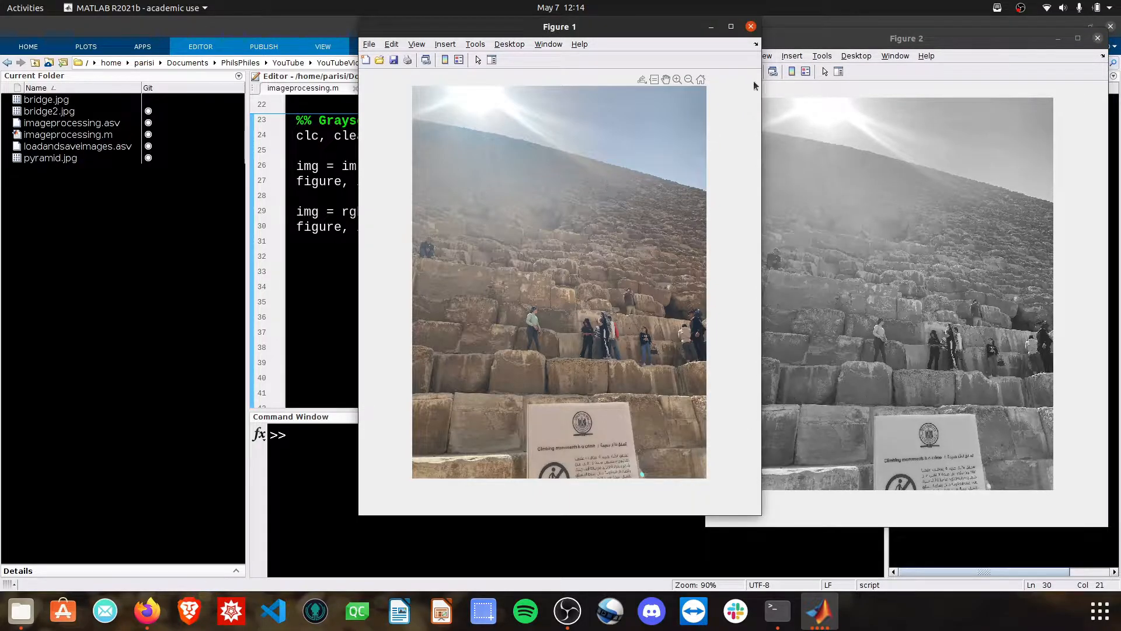
left_click(905, 37)
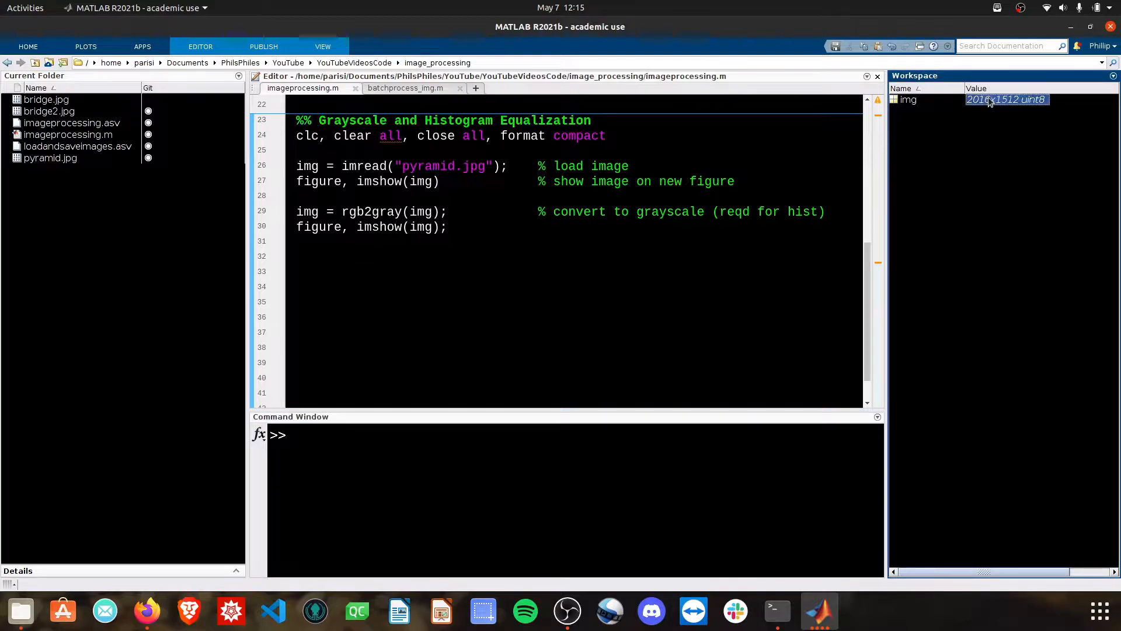
mouse_move(1033, 109)
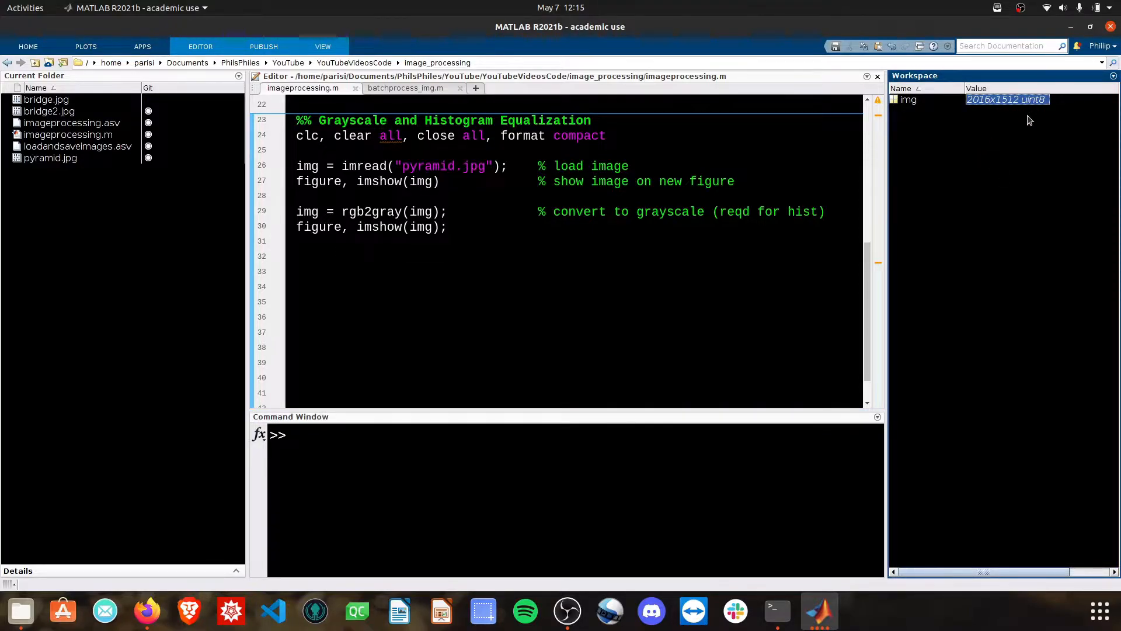
mouse_move(1010, 112)
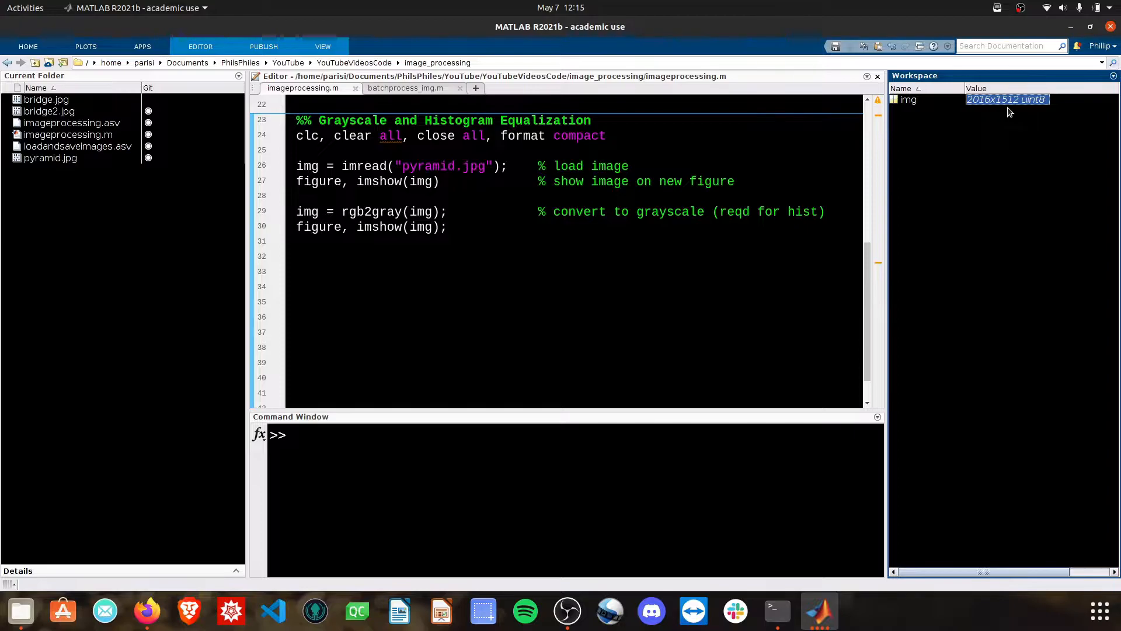
mouse_move(1011, 119)
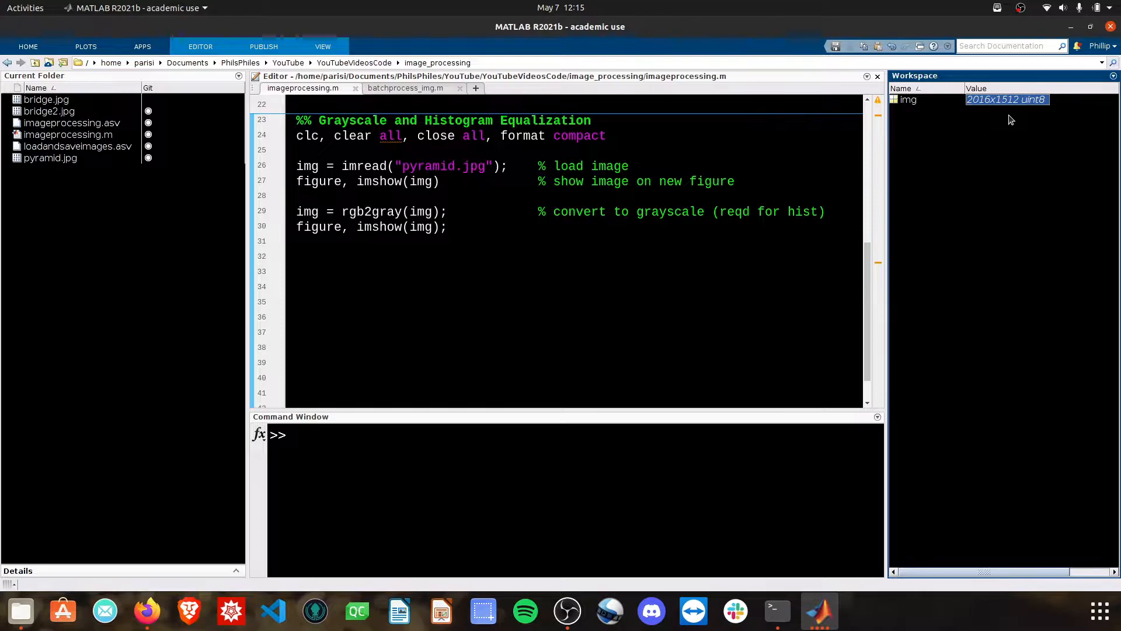
Step: Add a new line figure, imhist(img) below the grayscale code
left_click(605, 267)
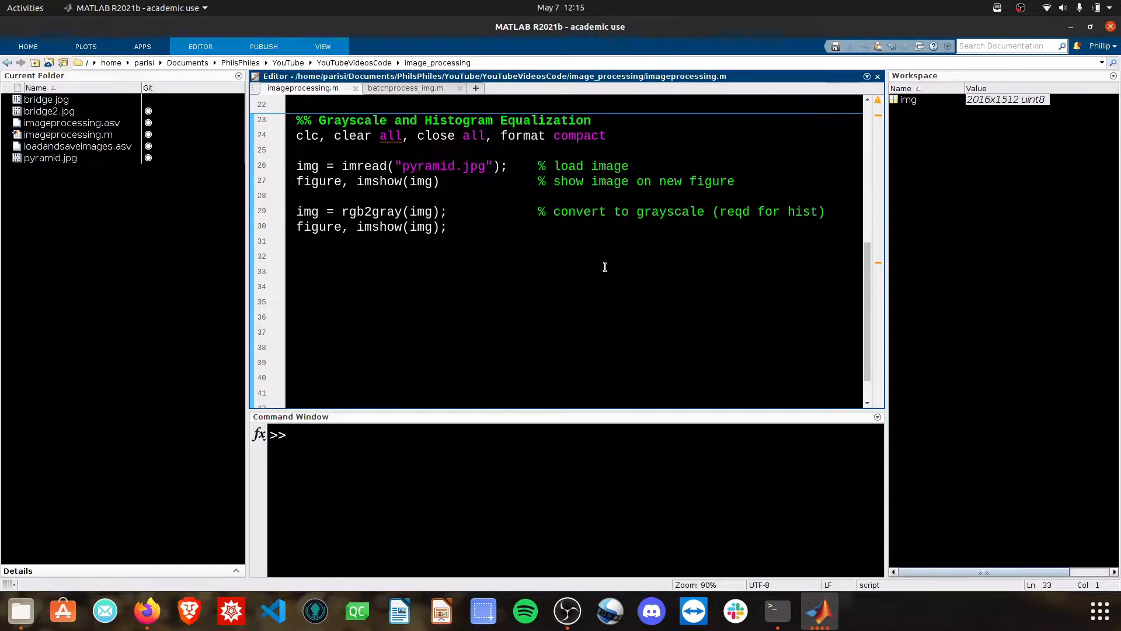
type("figure,")
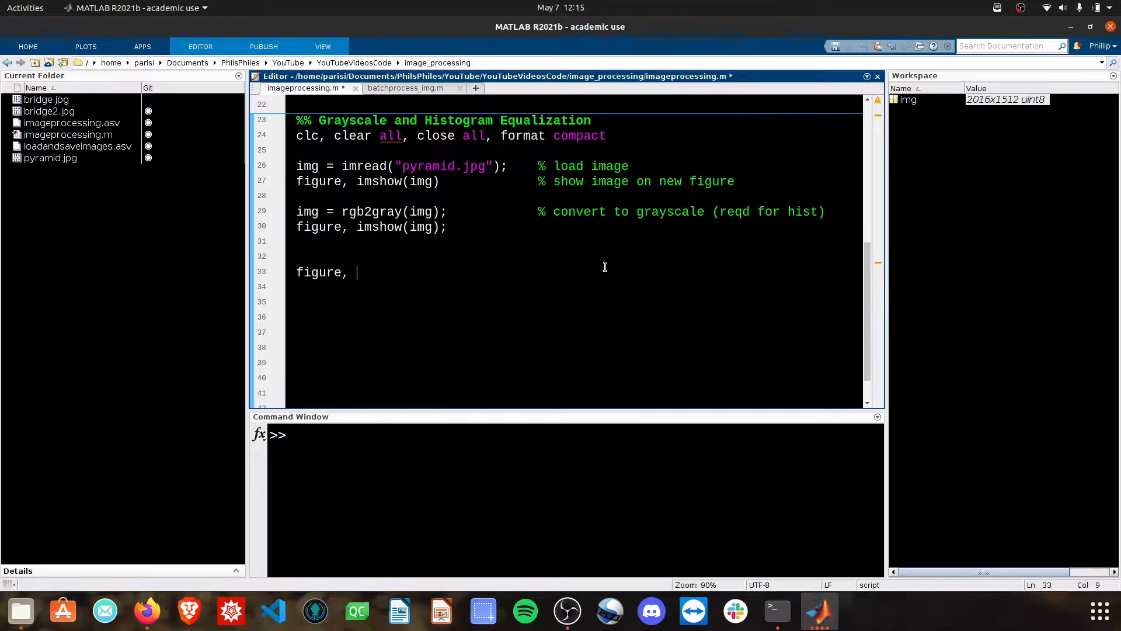
type("imhist(img)")
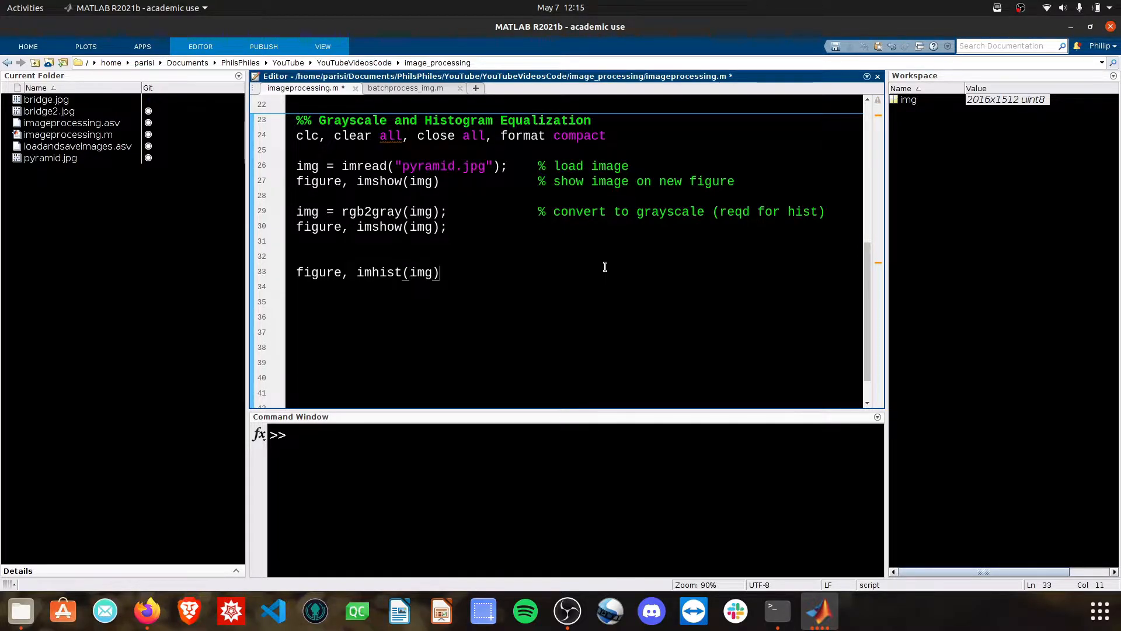
Step: Run the section and move the histogram figure beside the grayscale photo to inspect it
type(";")
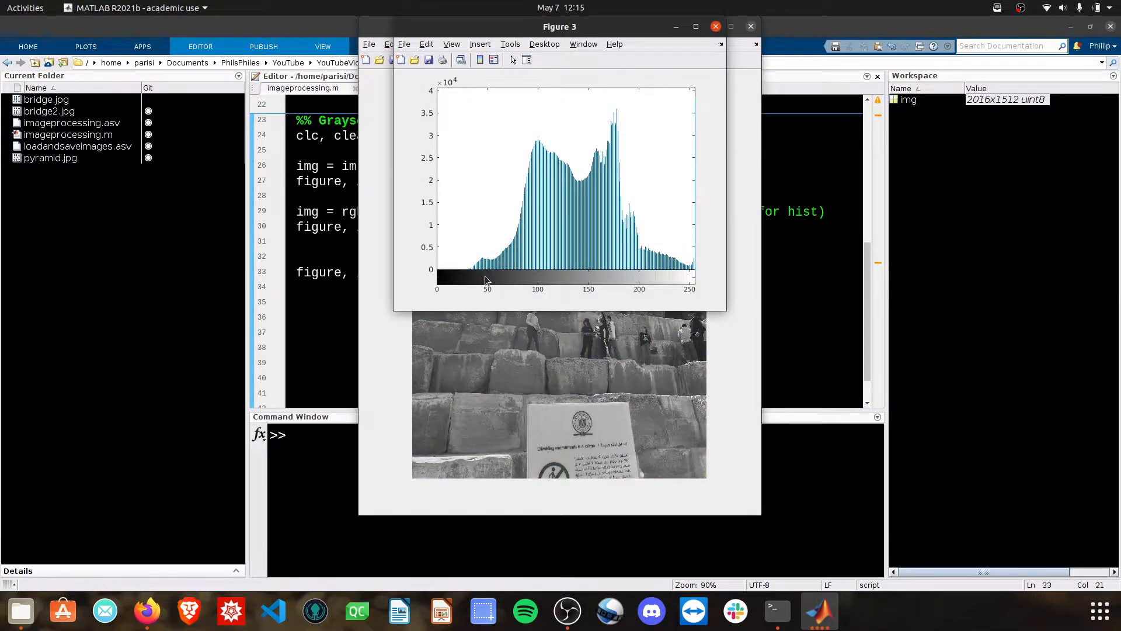
left_click_drag(559, 26, 455, 75)
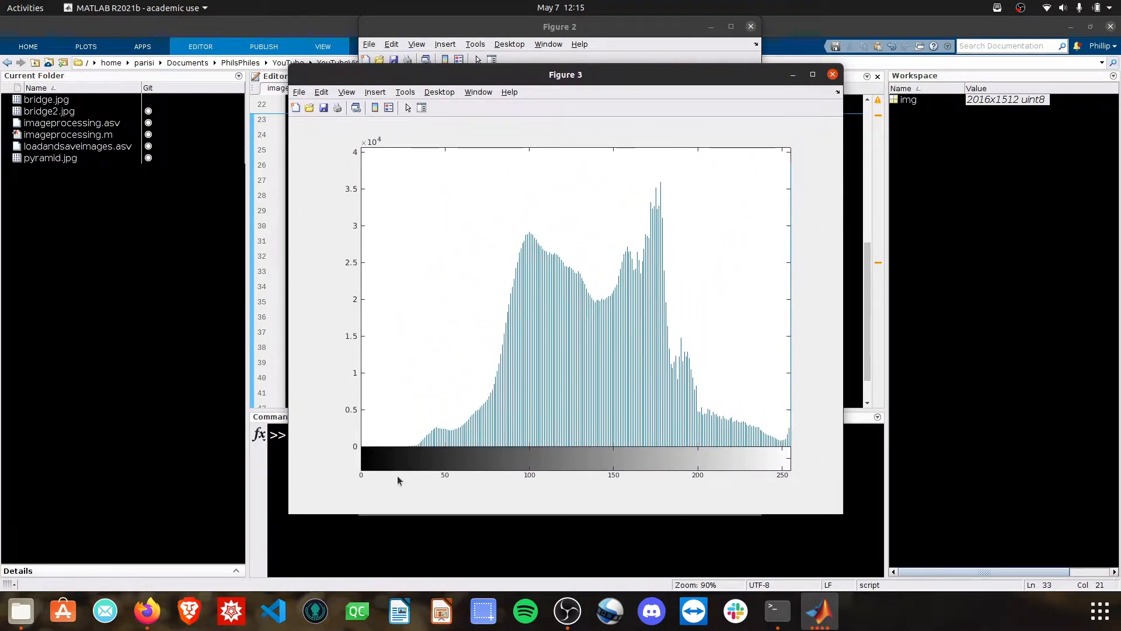
mouse_move(360, 466)
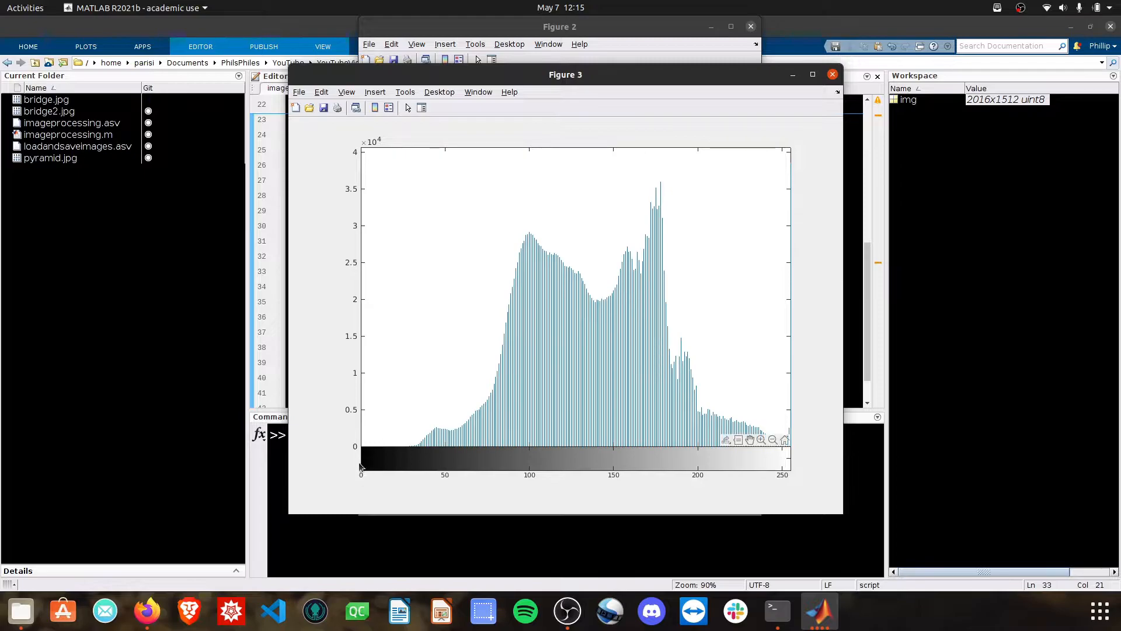
mouse_move(717, 476)
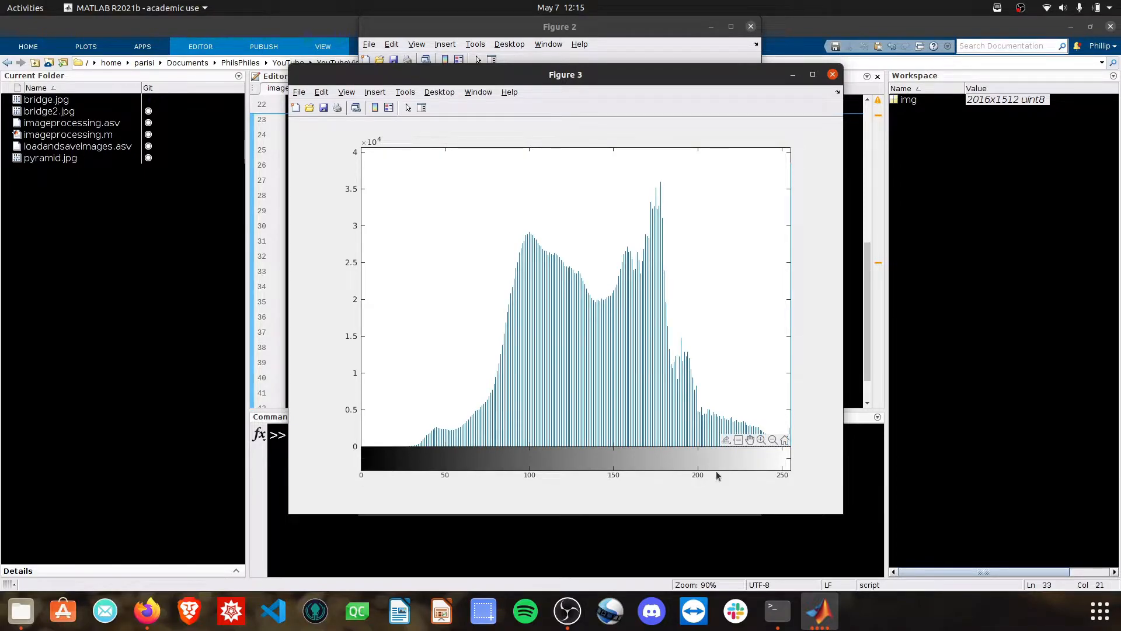
mouse_move(783, 458)
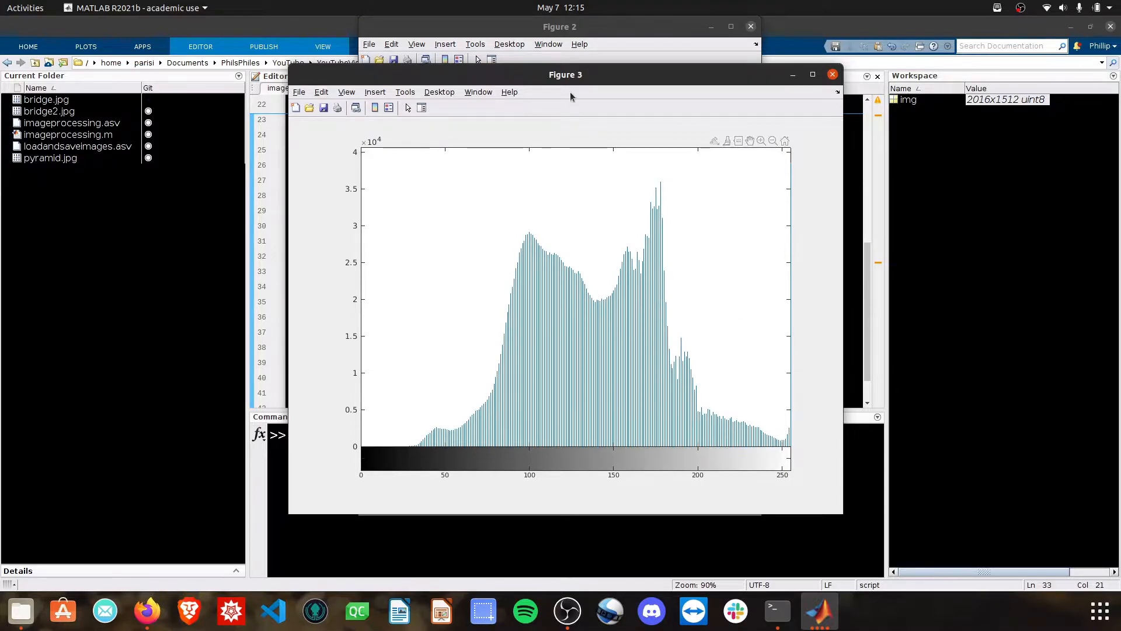
left_click_drag(560, 27, 748, 37)
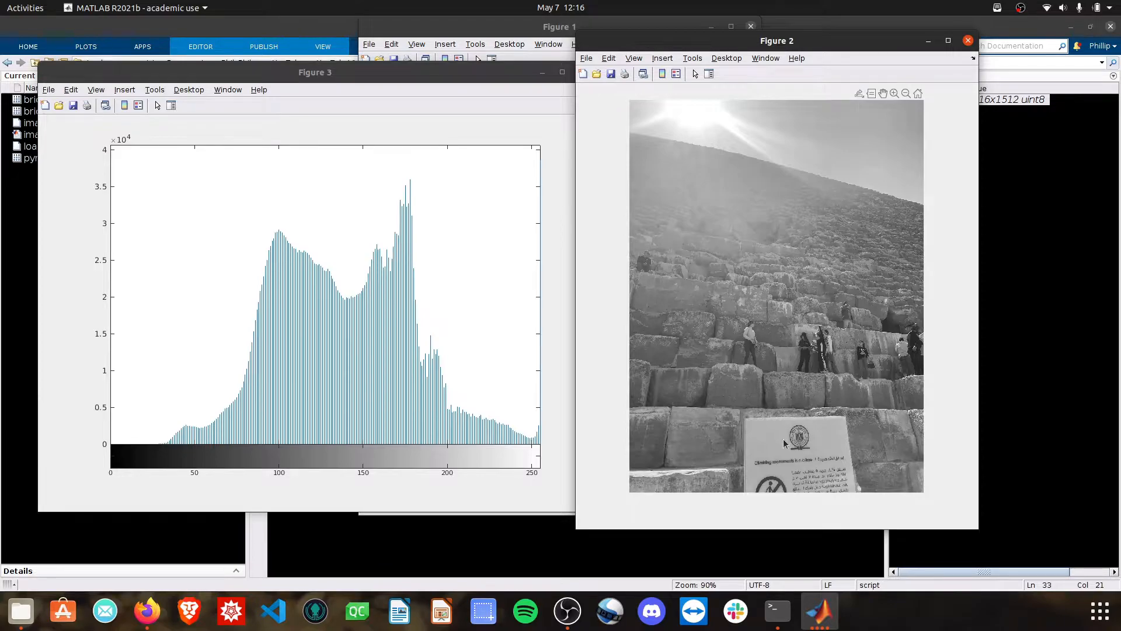
mouse_move(366, 211)
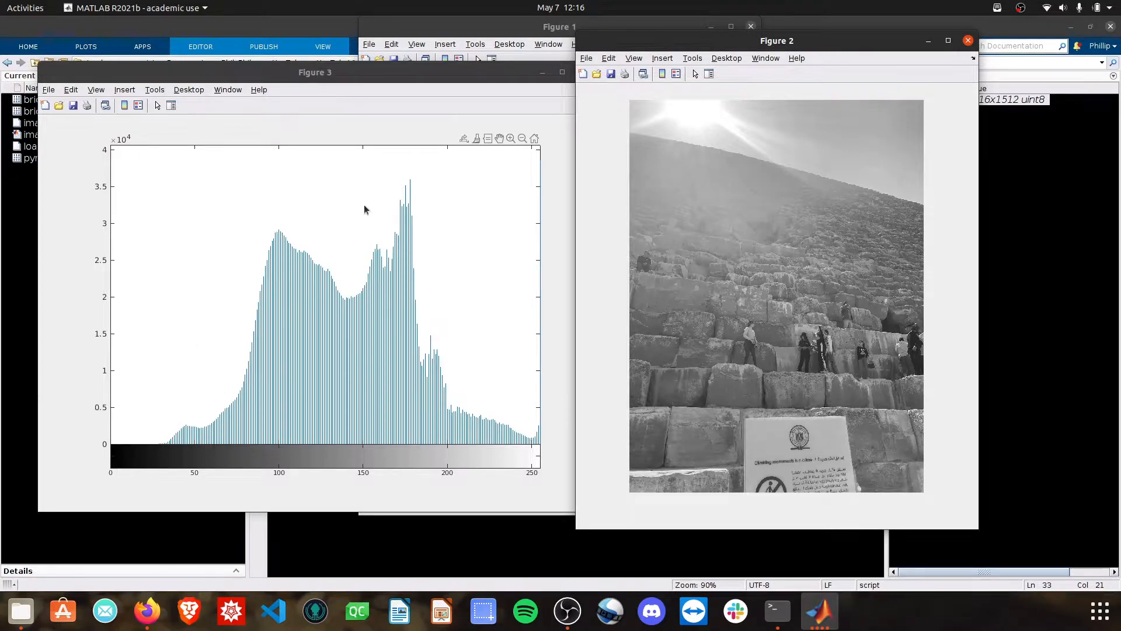
mouse_move(259, 262)
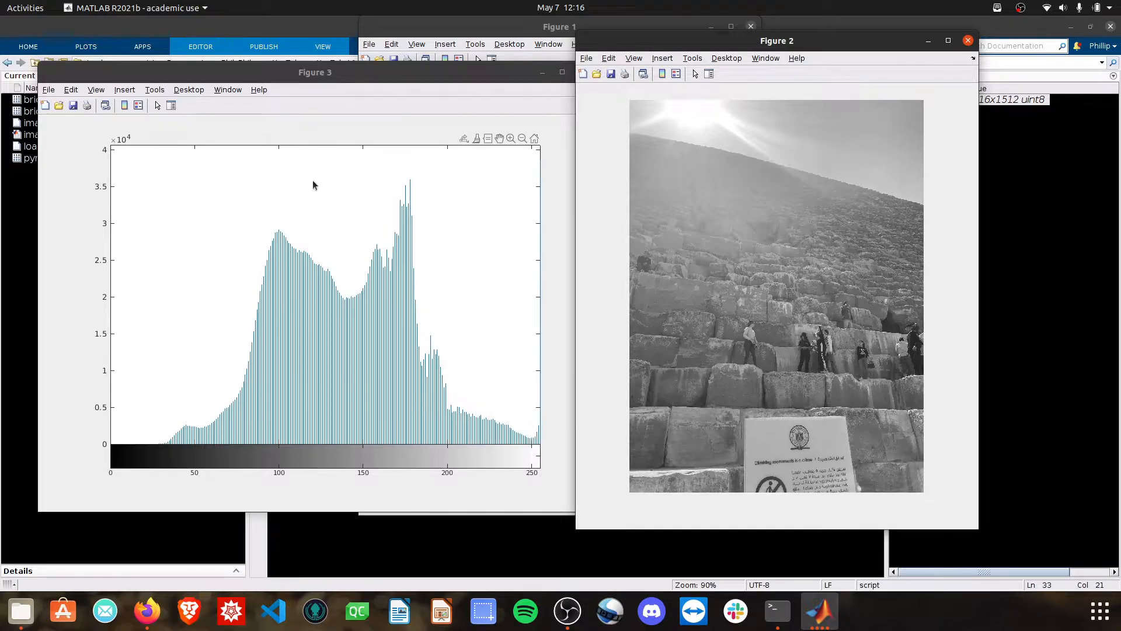
mouse_move(285, 194)
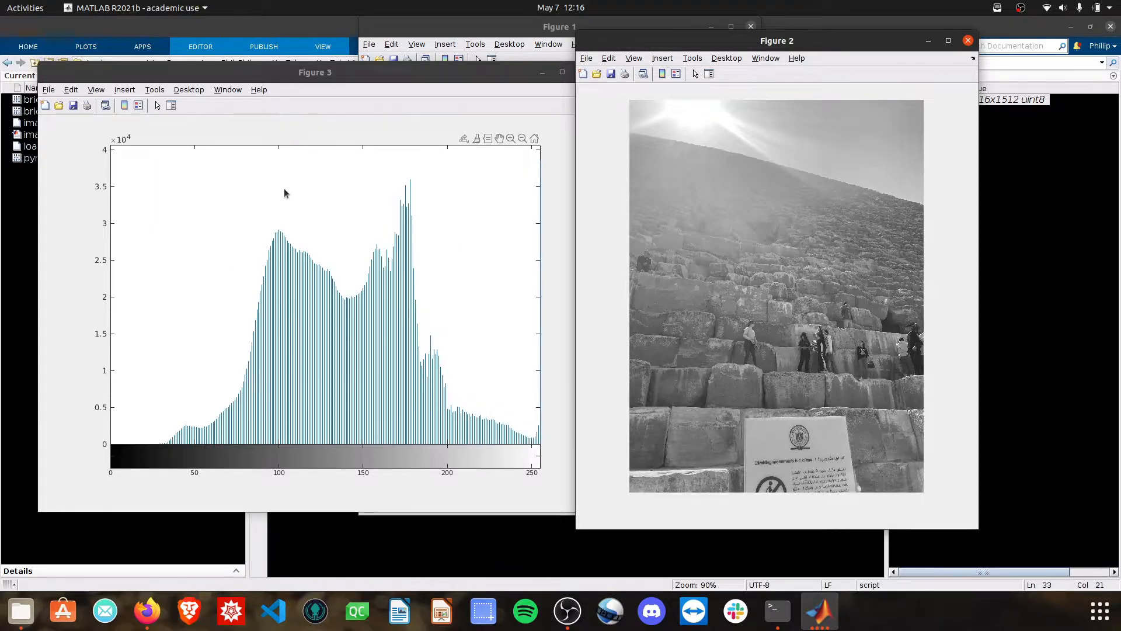
mouse_move(439, 295)
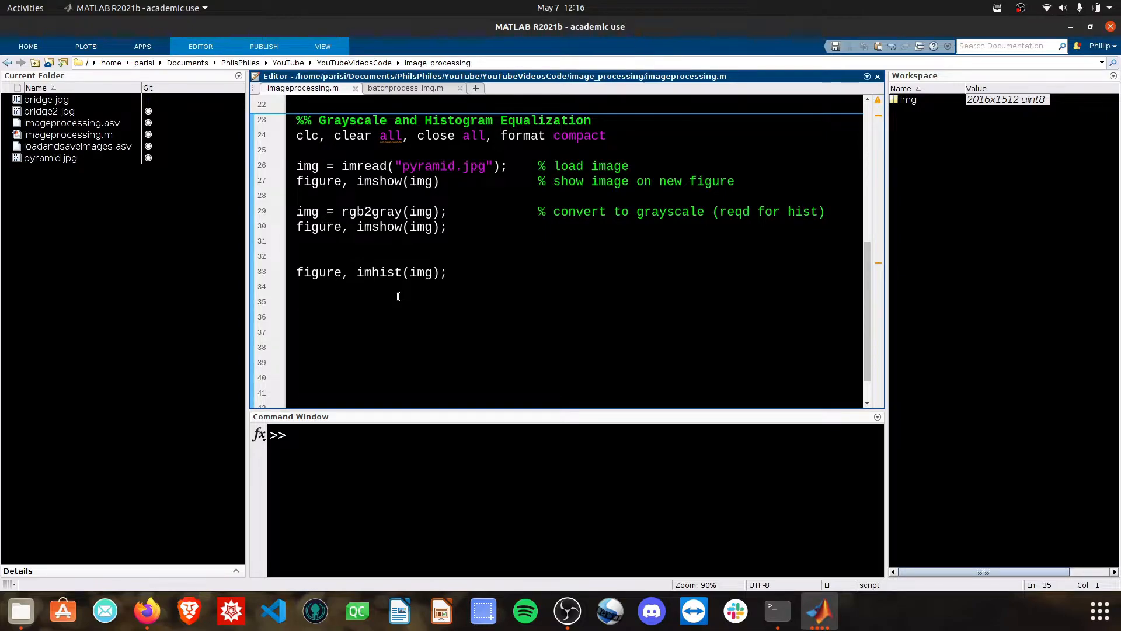
Step: Add img = histeq(img); followed by figure, imhist(img) and figure, imshow(img) lines
type("img = histe")
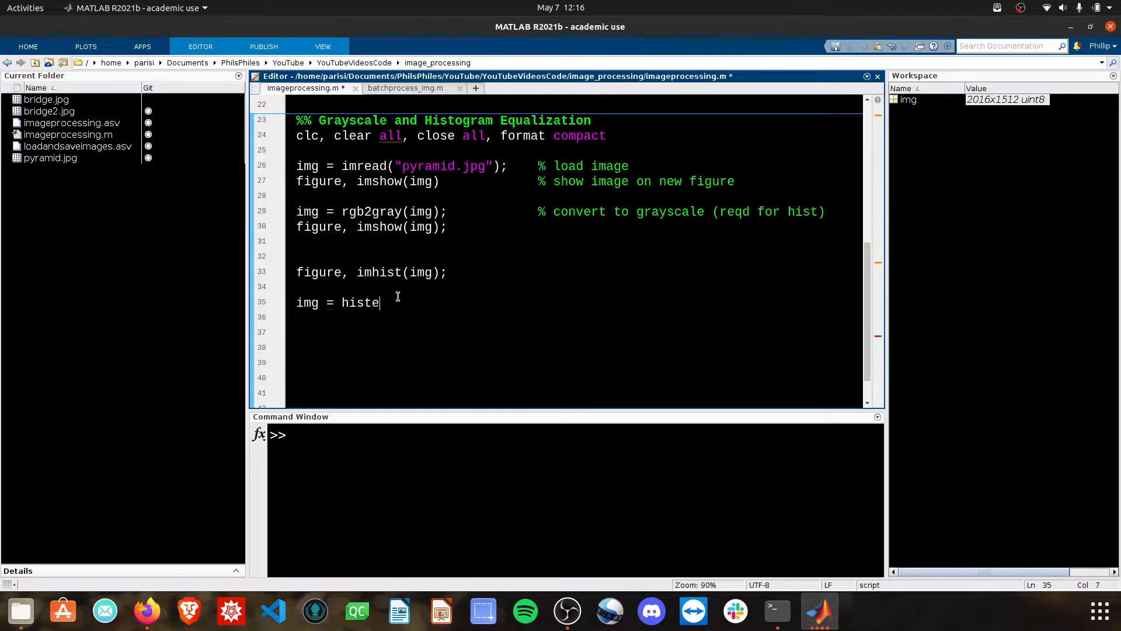
type("q(img);")
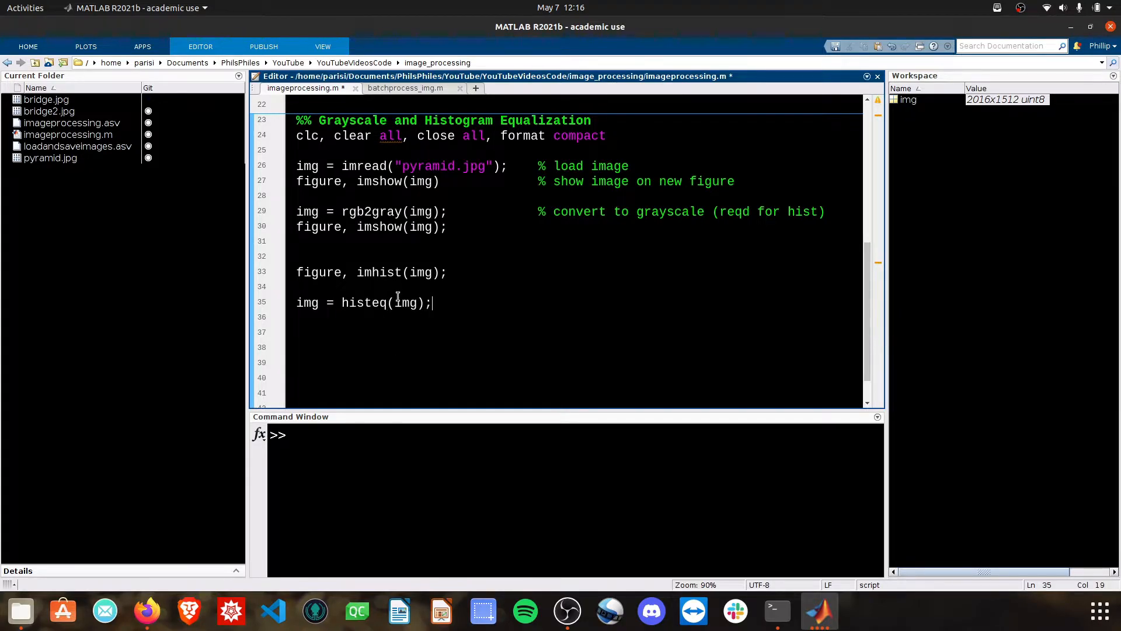
type("figure,")
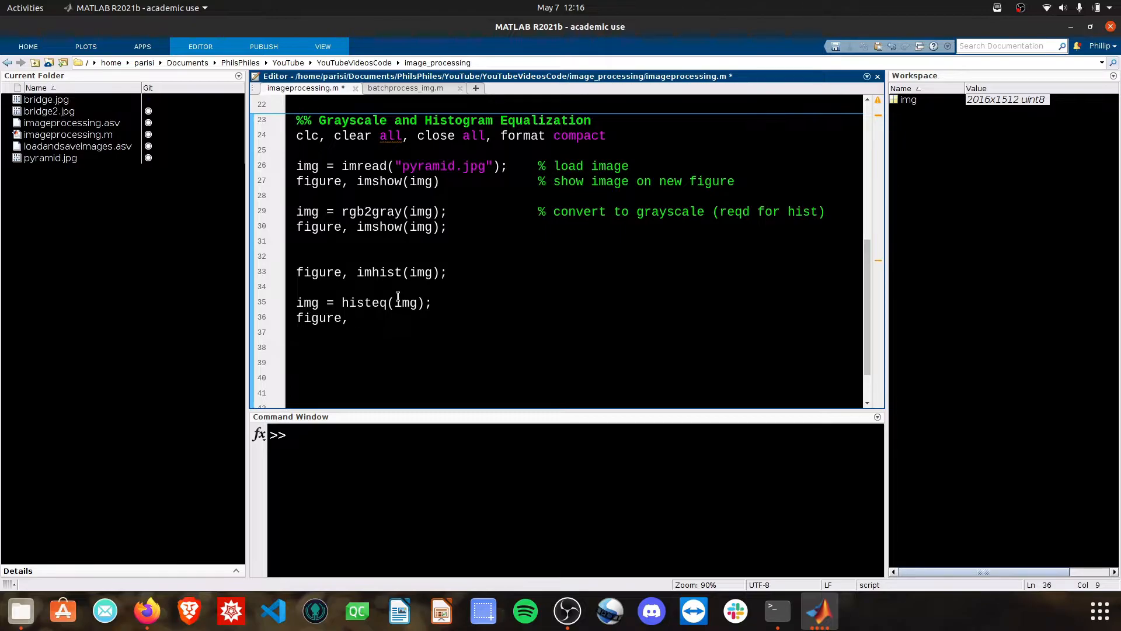
type("imhist")
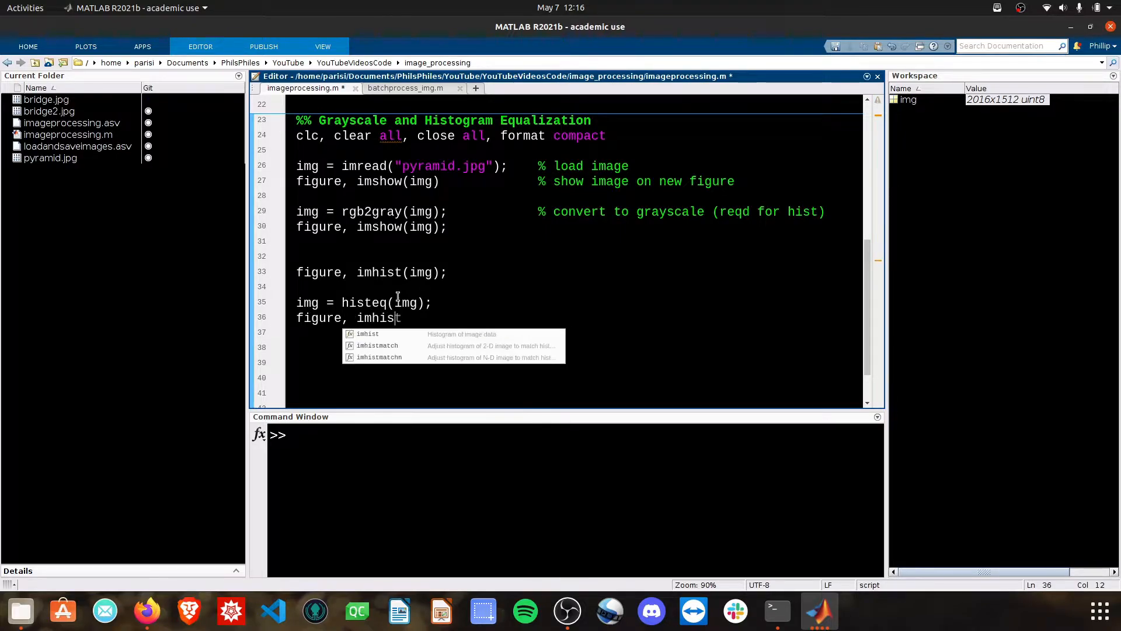
type("(img)")
type("figu")
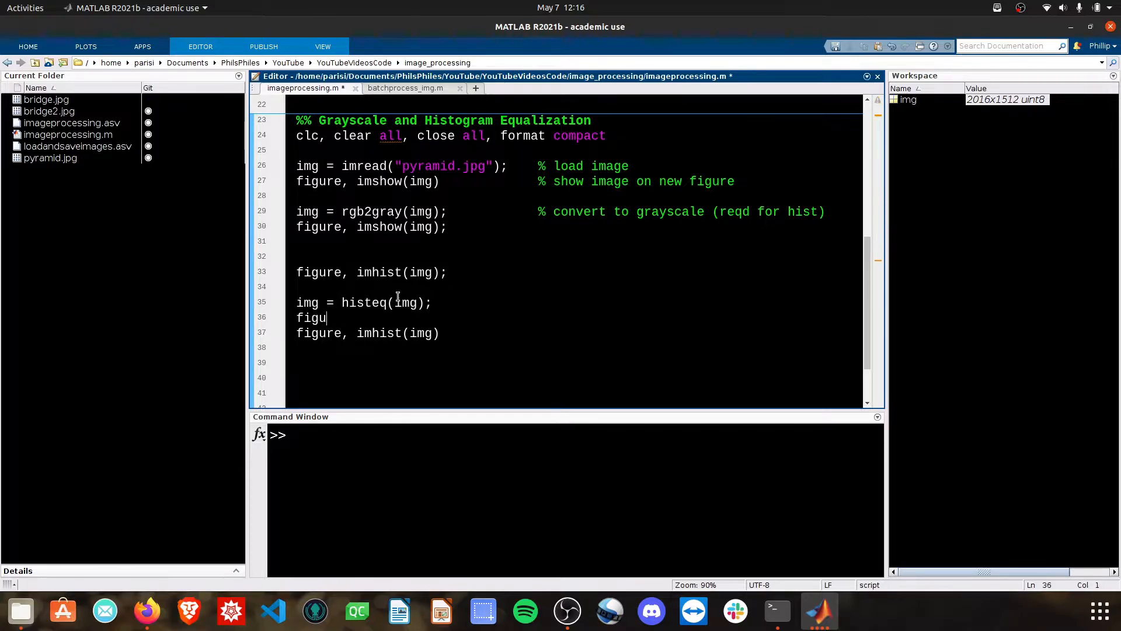
type("re, img")
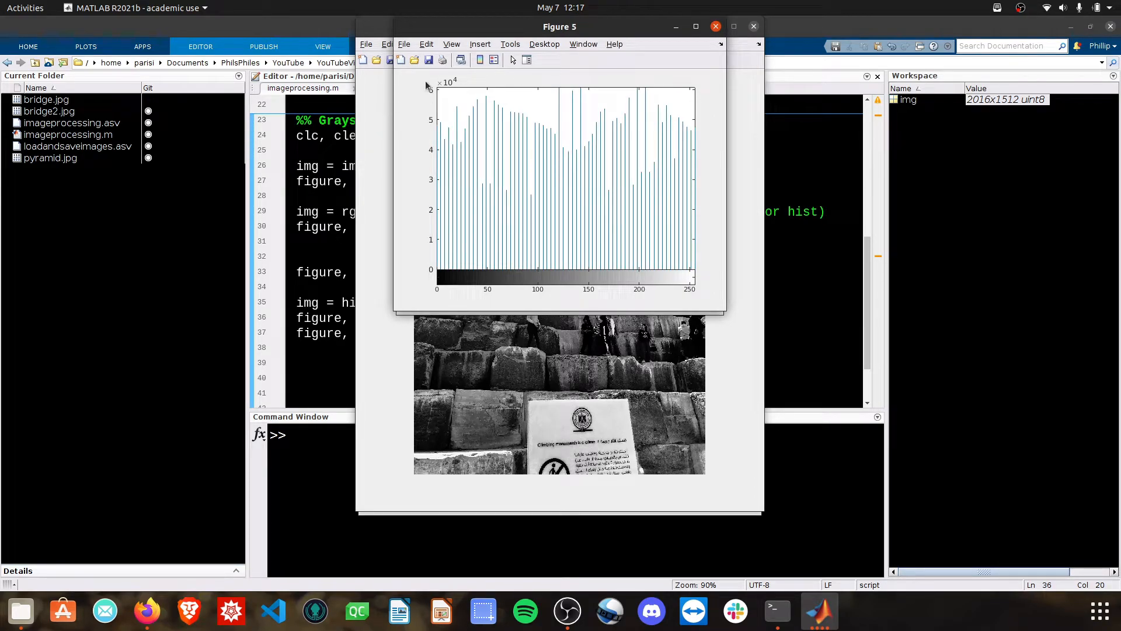
Step: Arrange the original and equalized histograms and images side by side to compare them
left_click_drag(558, 27, 671, 123)
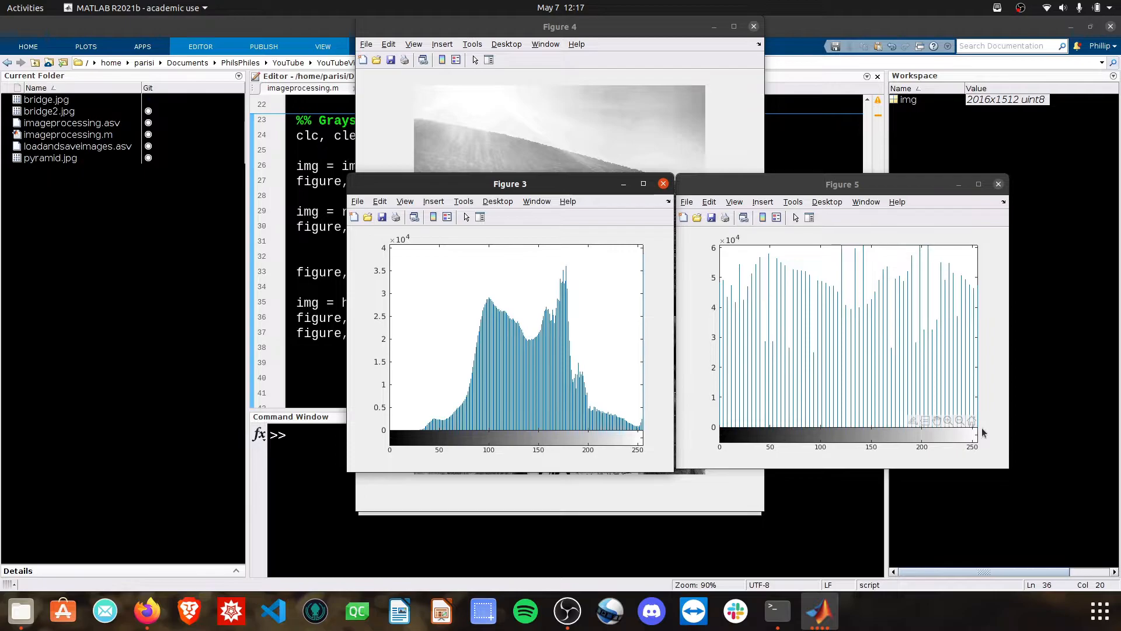
mouse_move(722, 290)
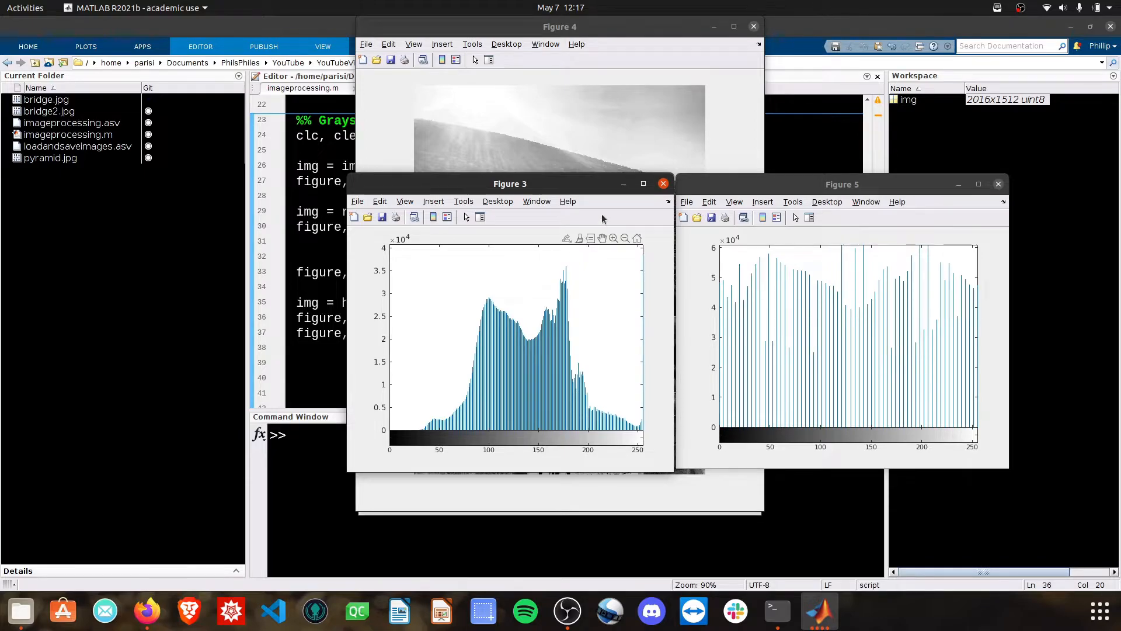
left_click_drag(511, 184, 415, 280)
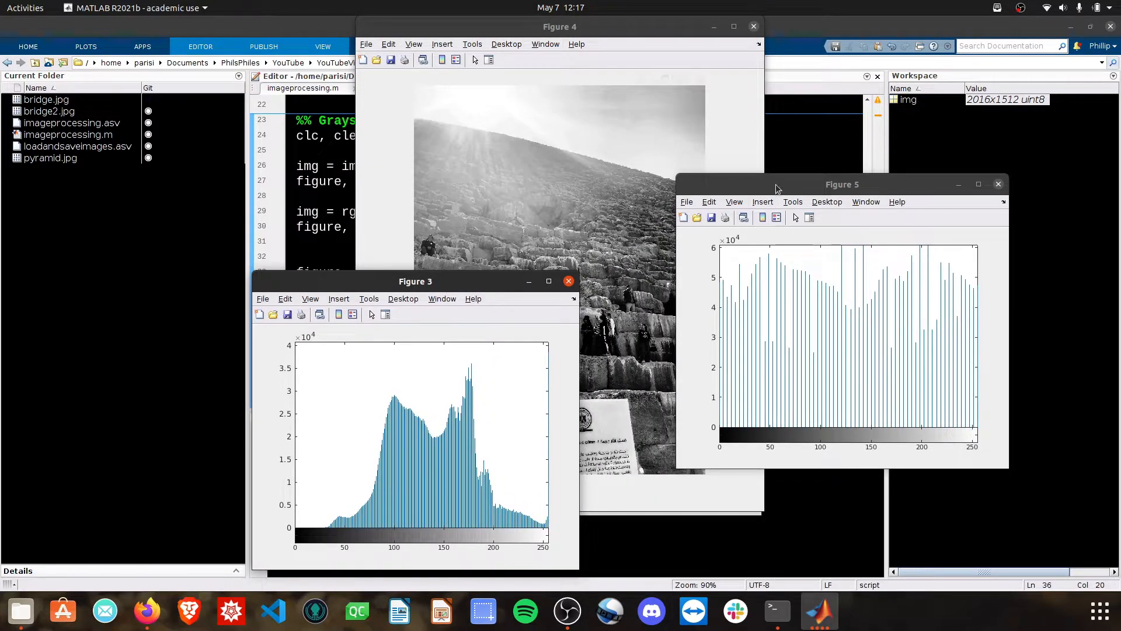
left_click_drag(560, 27, 733, 39)
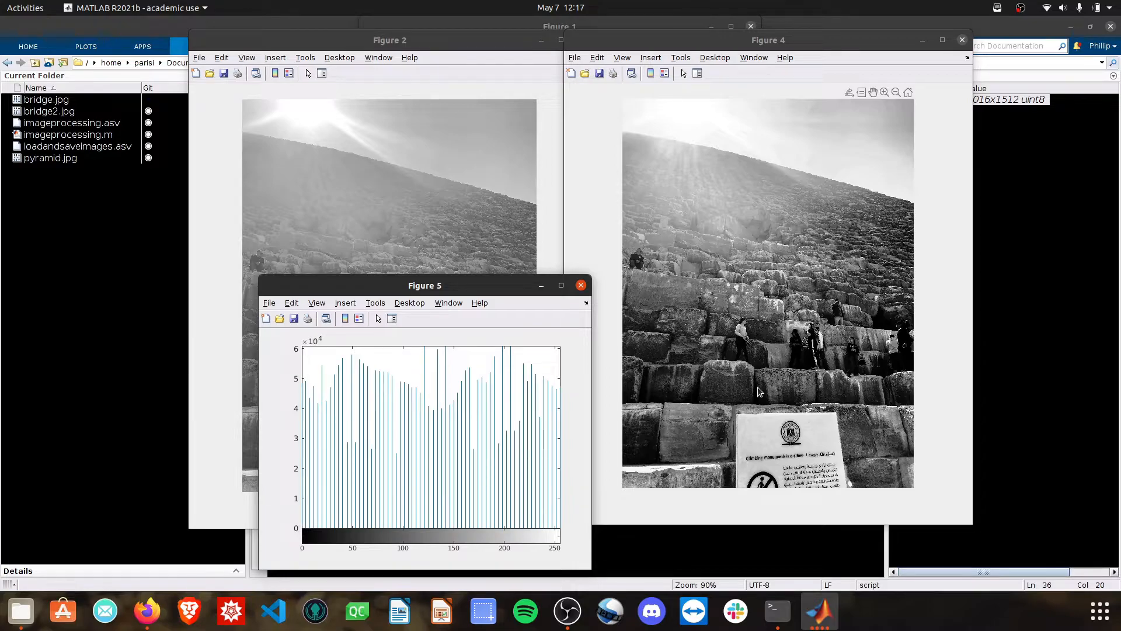
mouse_move(690, 129)
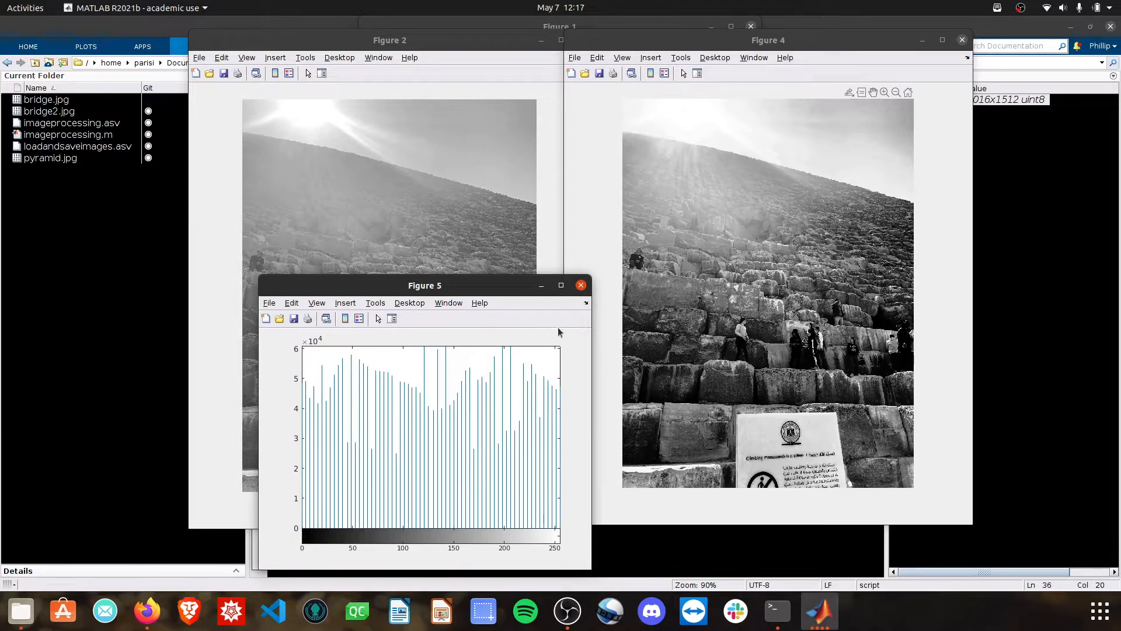
left_click_drag(425, 285, 537, 542)
type("figure, imhist(img)")
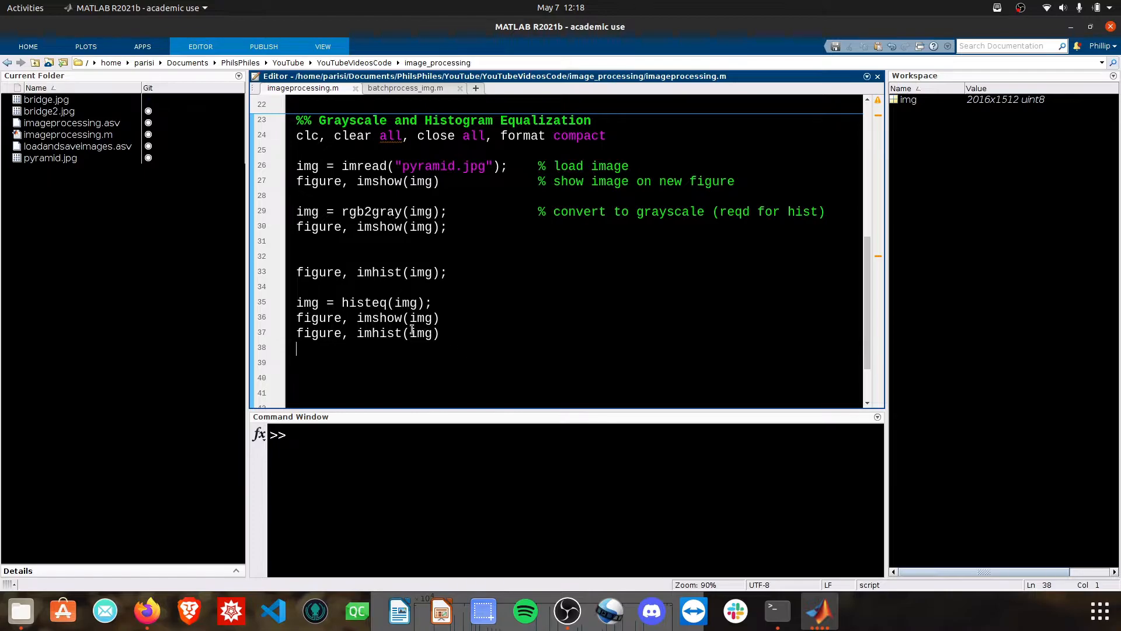
Step: Insert img_raw = img; after the first imhist line to keep the unequalized grayscale copy
double_click(307, 303)
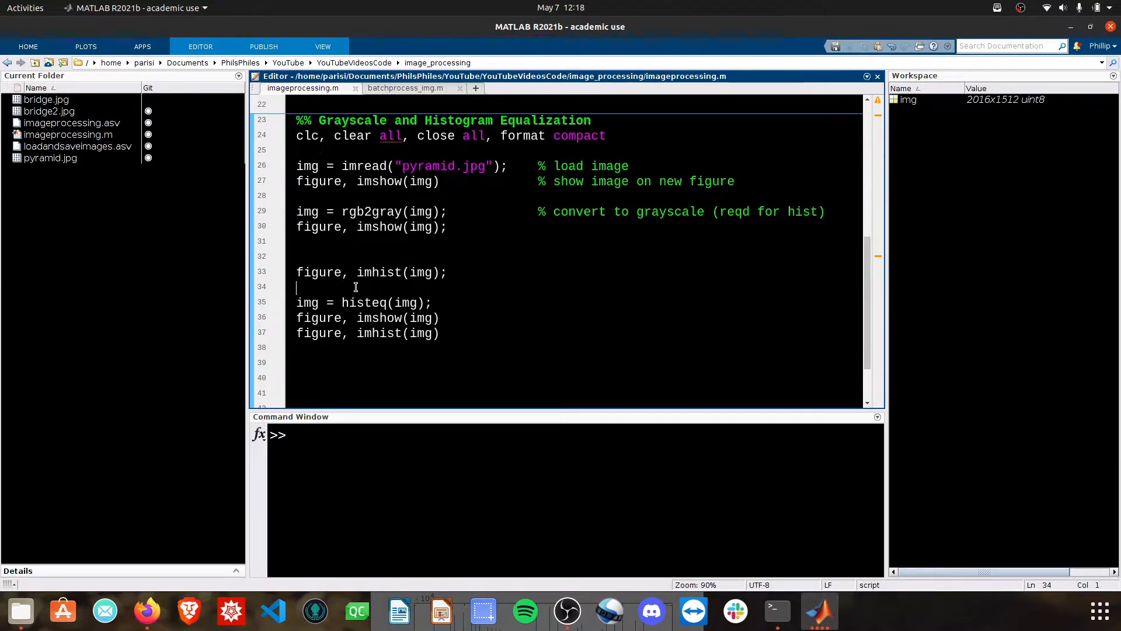
mouse_move(413, 303)
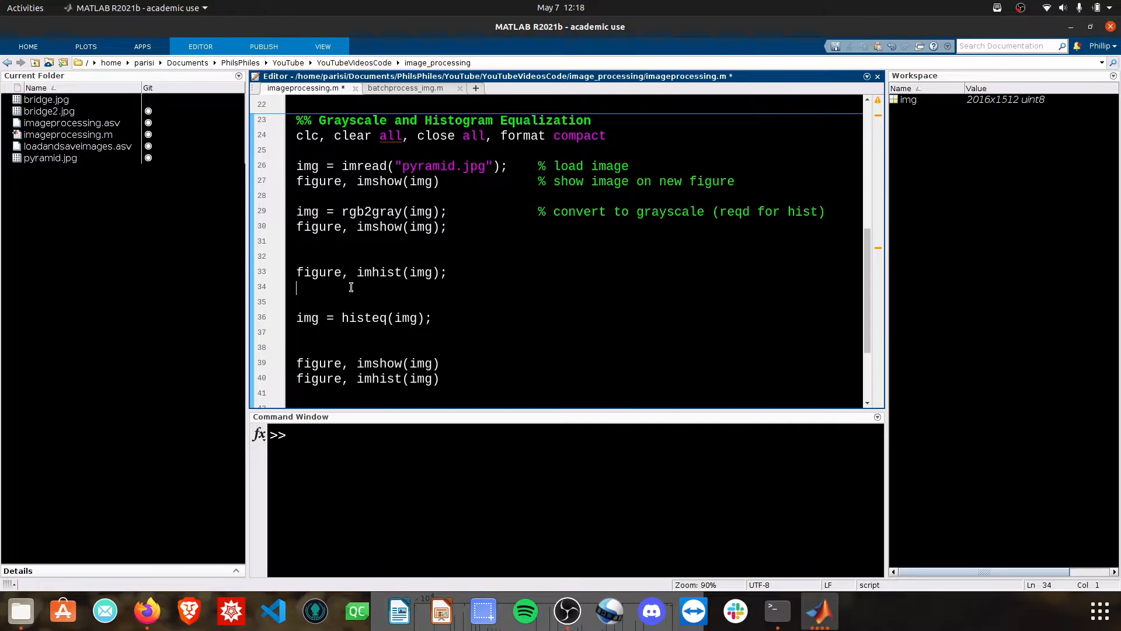
type("img")
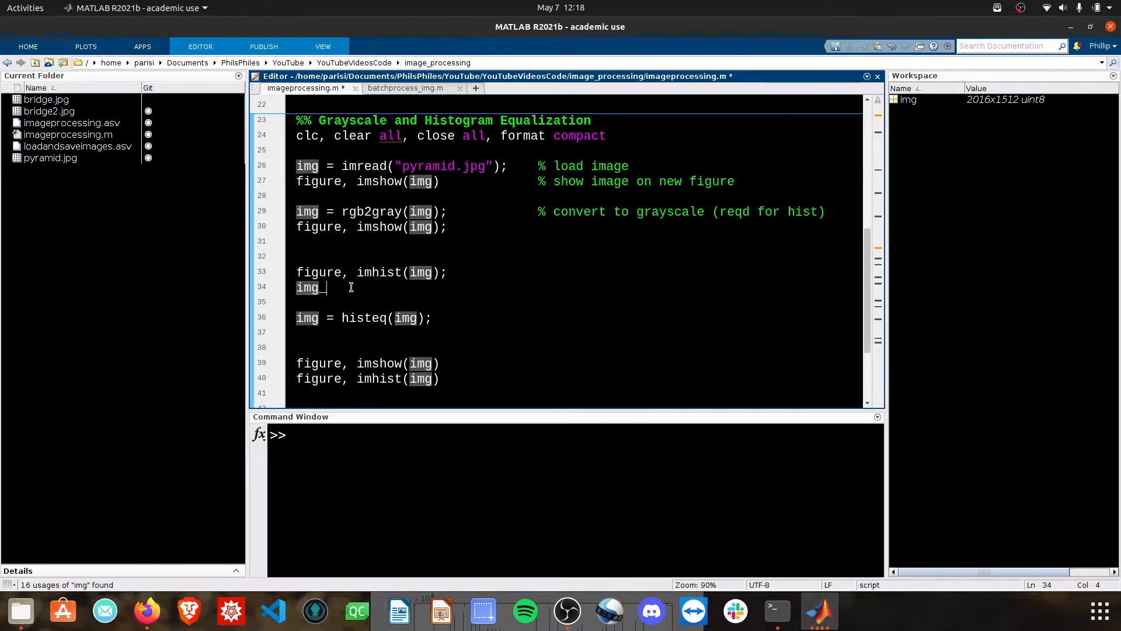
type("raw = img;")
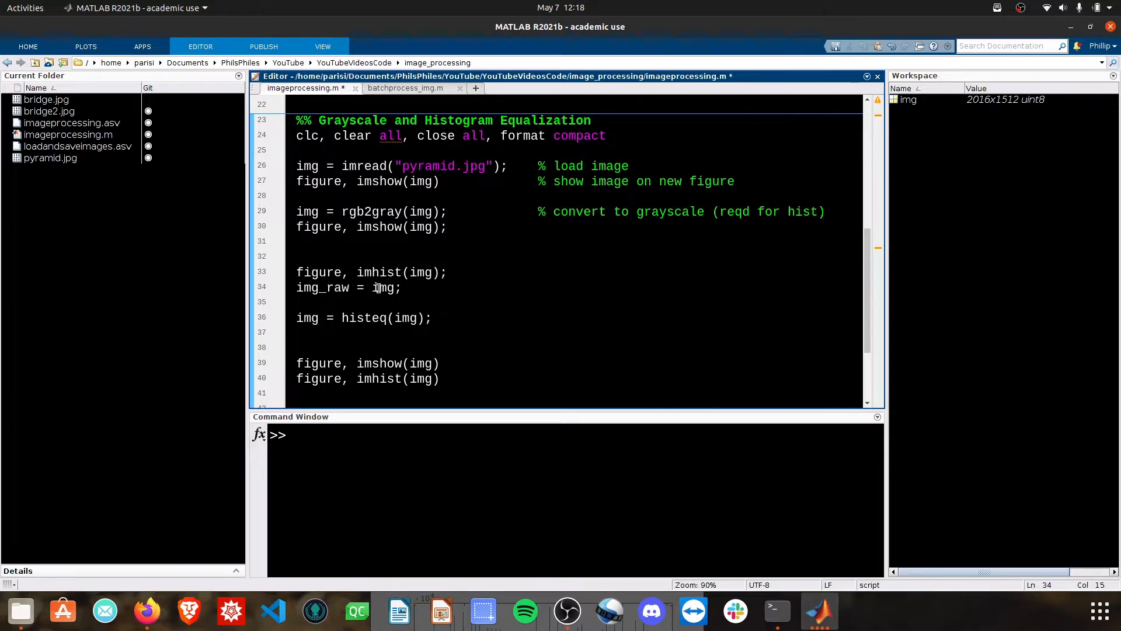
left_click_drag(296, 195, 448, 227)
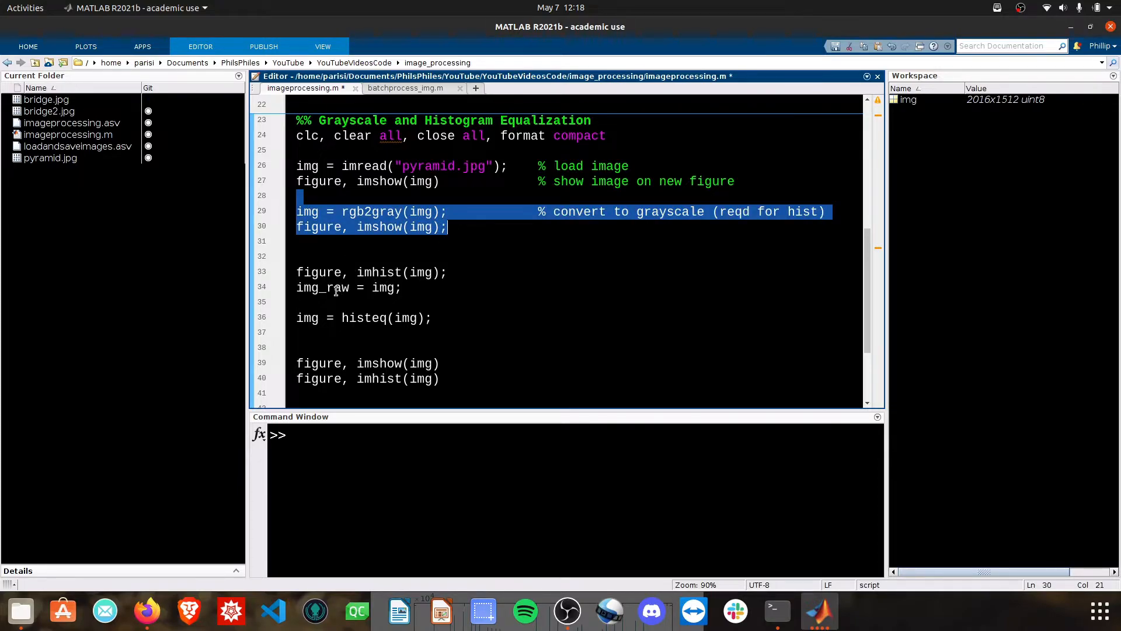
double_click(322, 288)
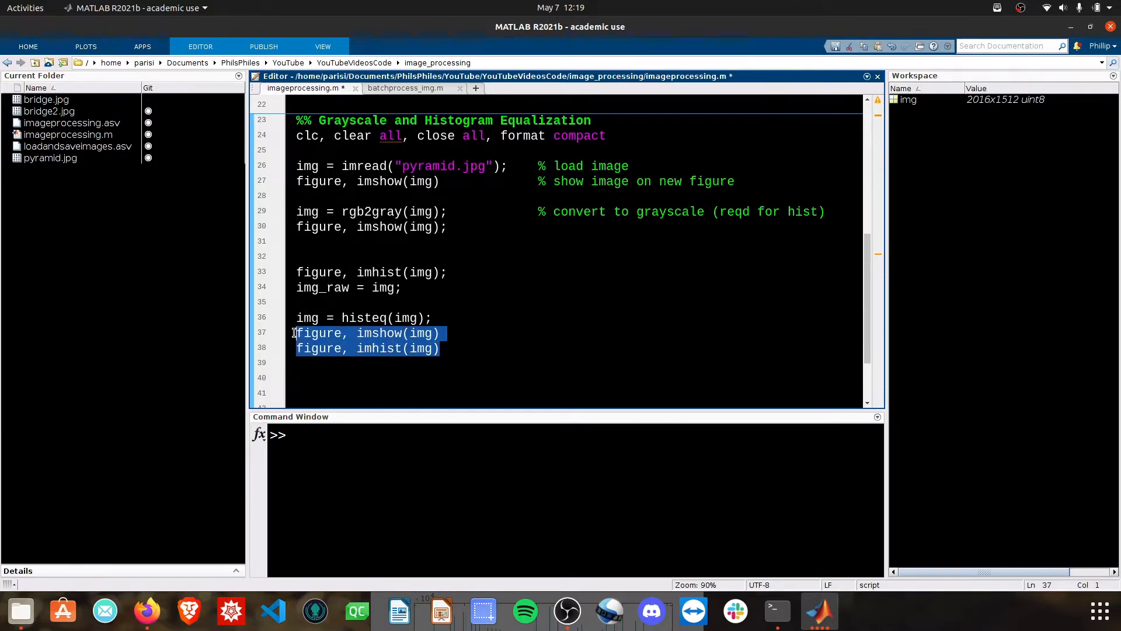
Step: Replace the equalized display lines with figure, imshowpair(img_raw,img,'montage')
key("Delete")
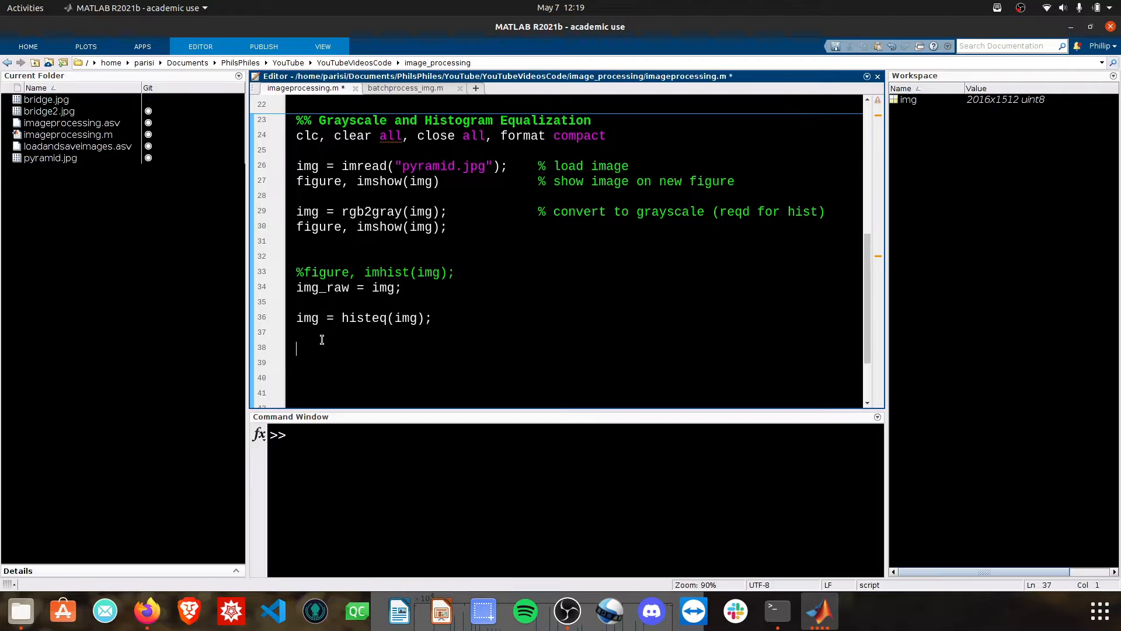
type("img")
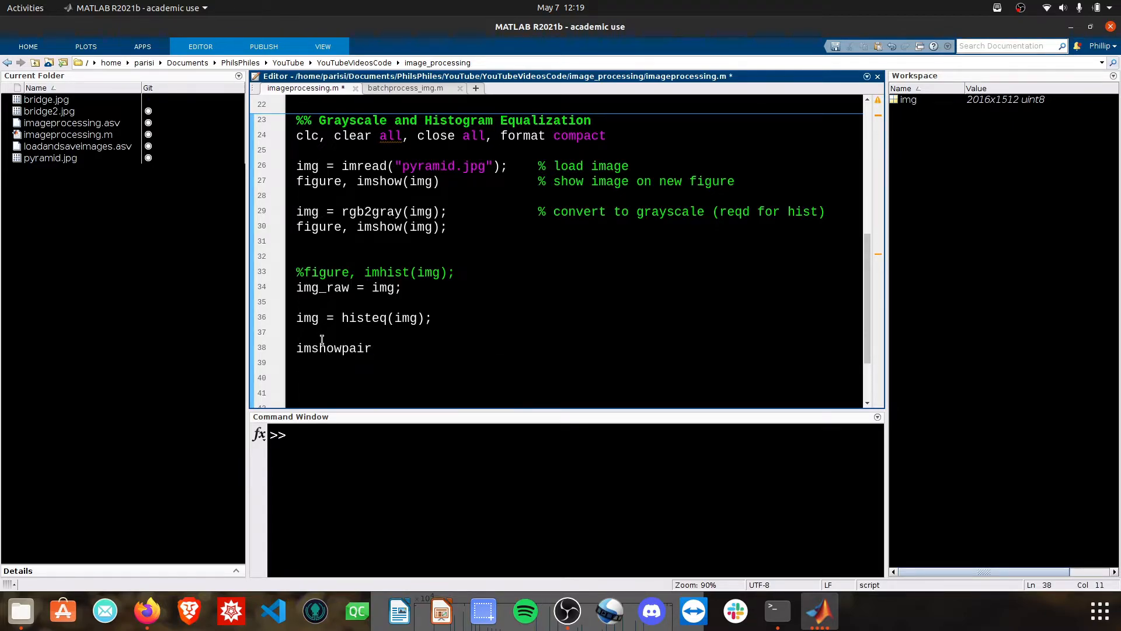
type("(img_raw,im")
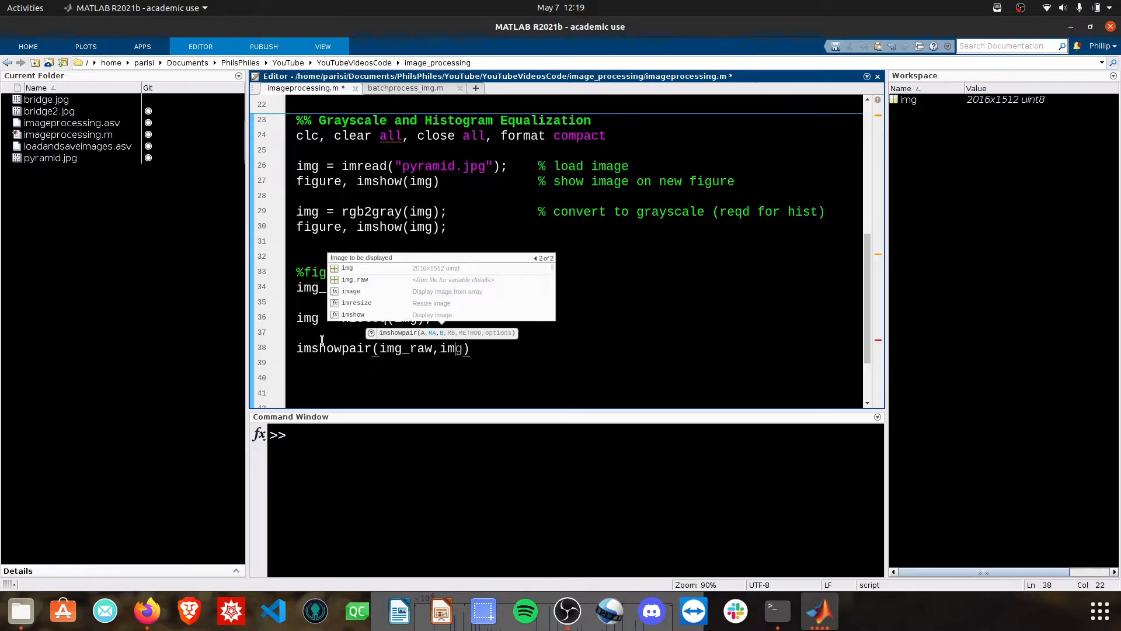
type(",'montage'")
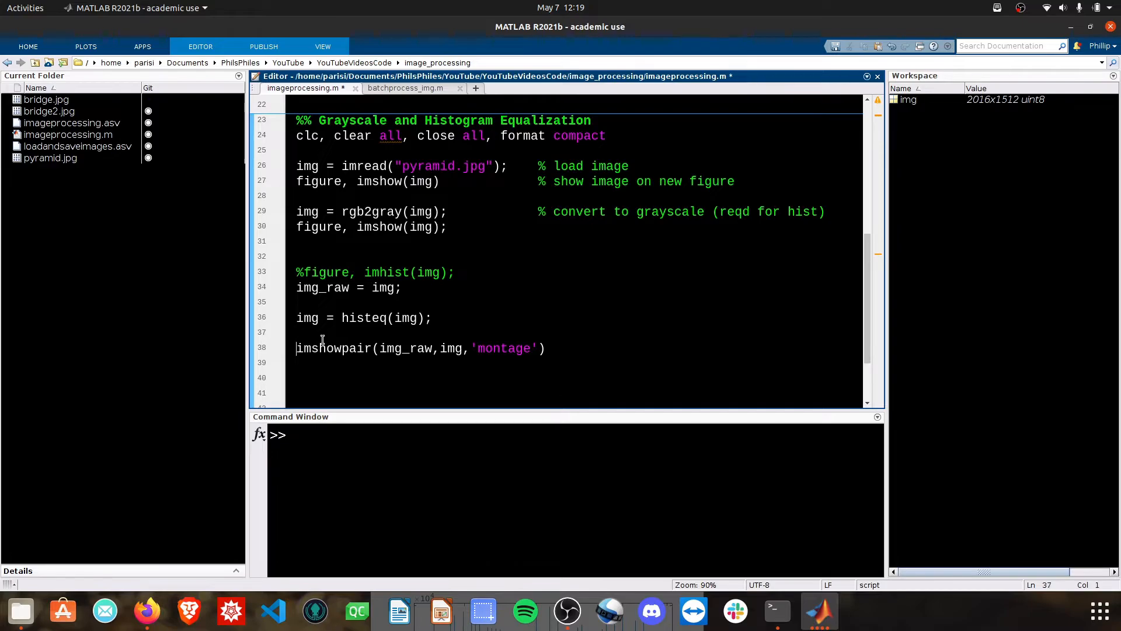
type("figure")
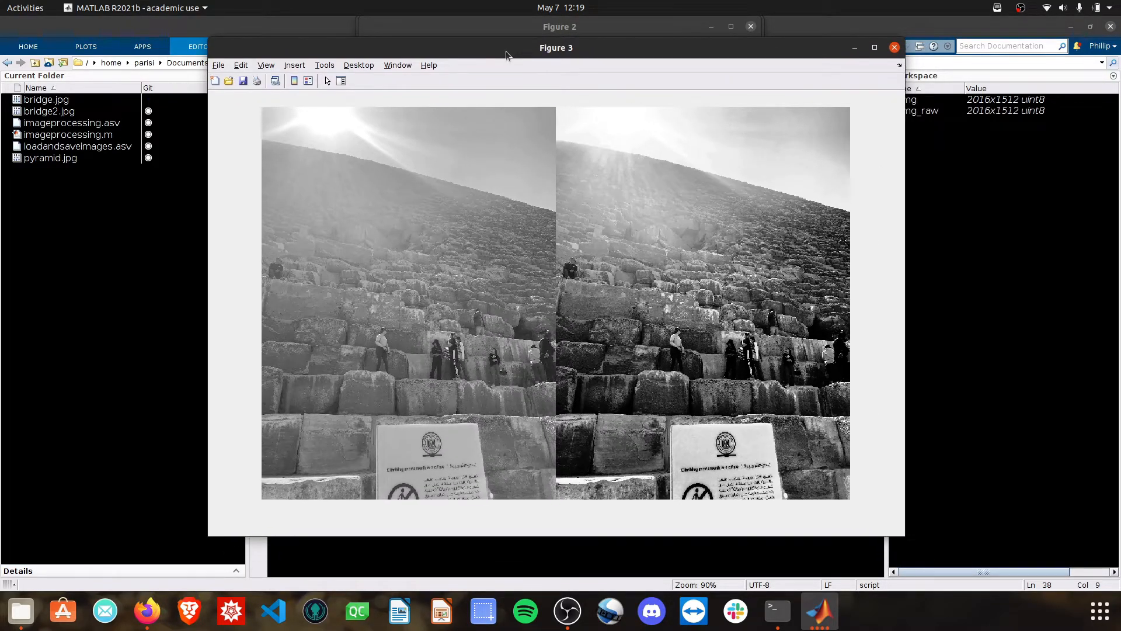
mouse_move(691, 208)
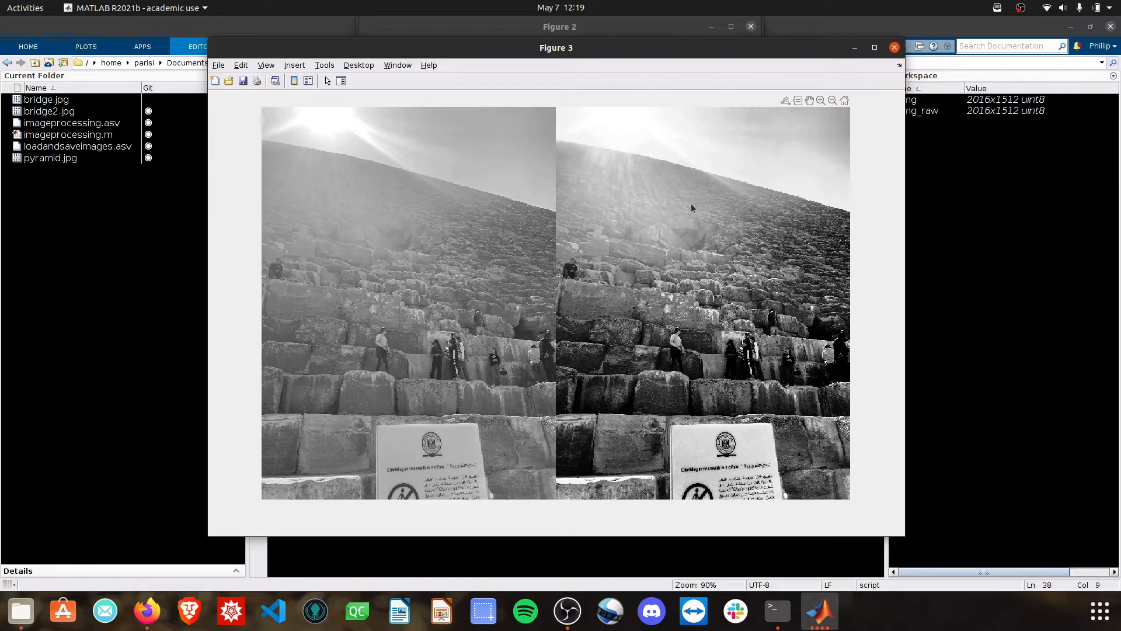
Step: Close the imshowpair montage comparison figure to return to the script
left_click(895, 47)
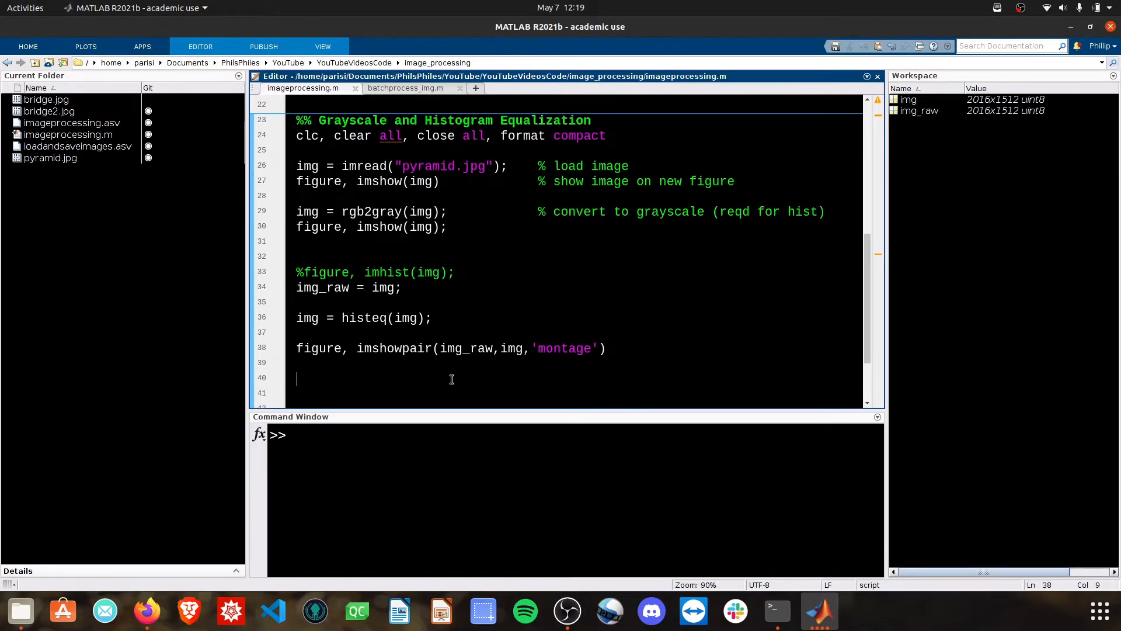
Step: Open a new figure and show img_raw in the top plot with subplot(2,1,1), imshow(img_raw)
left_click(389, 456)
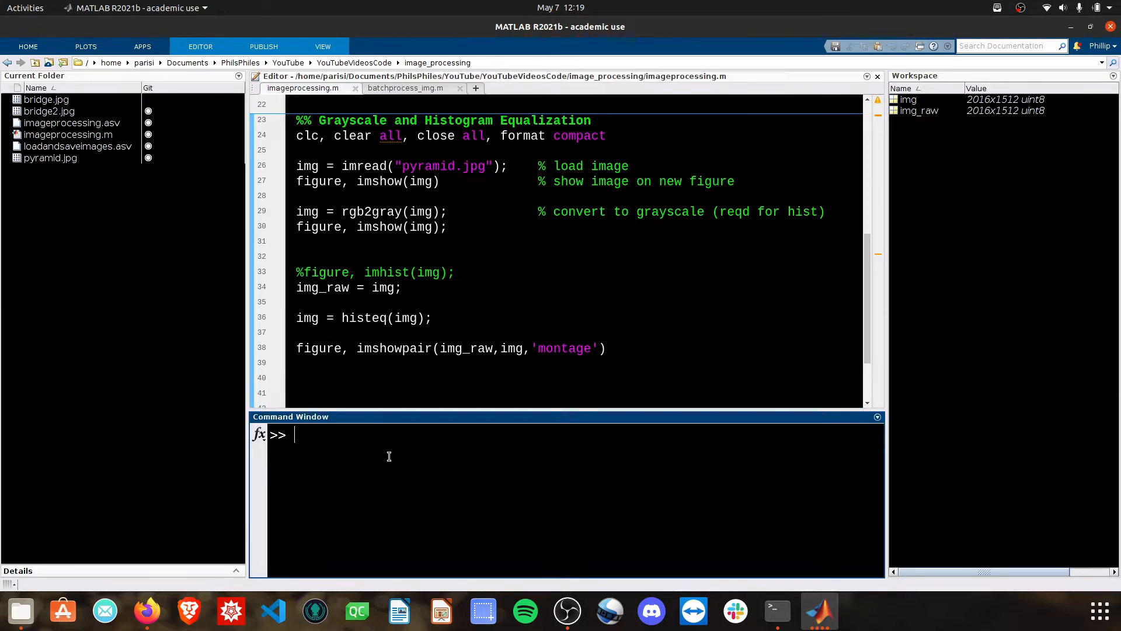
type("figure")
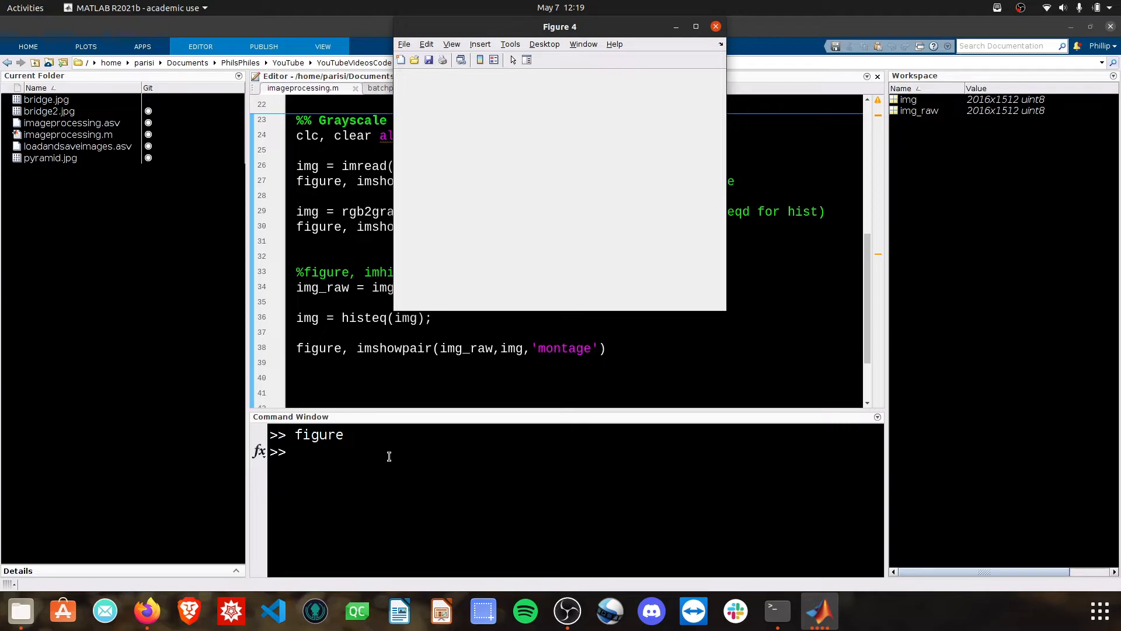
left_click(715, 26)
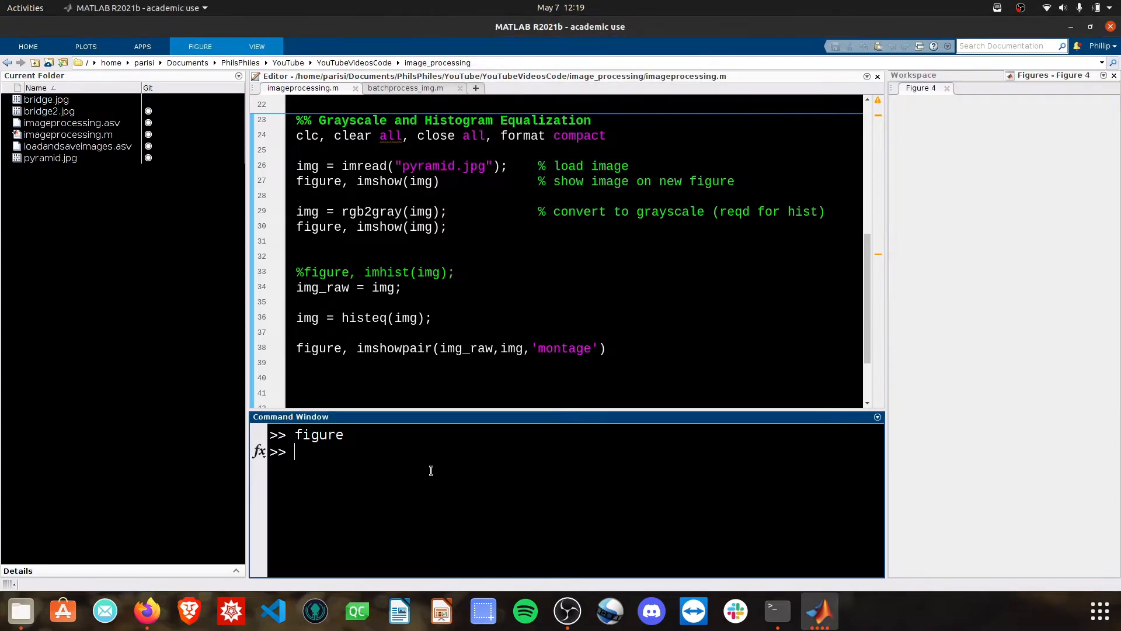
type("sub")
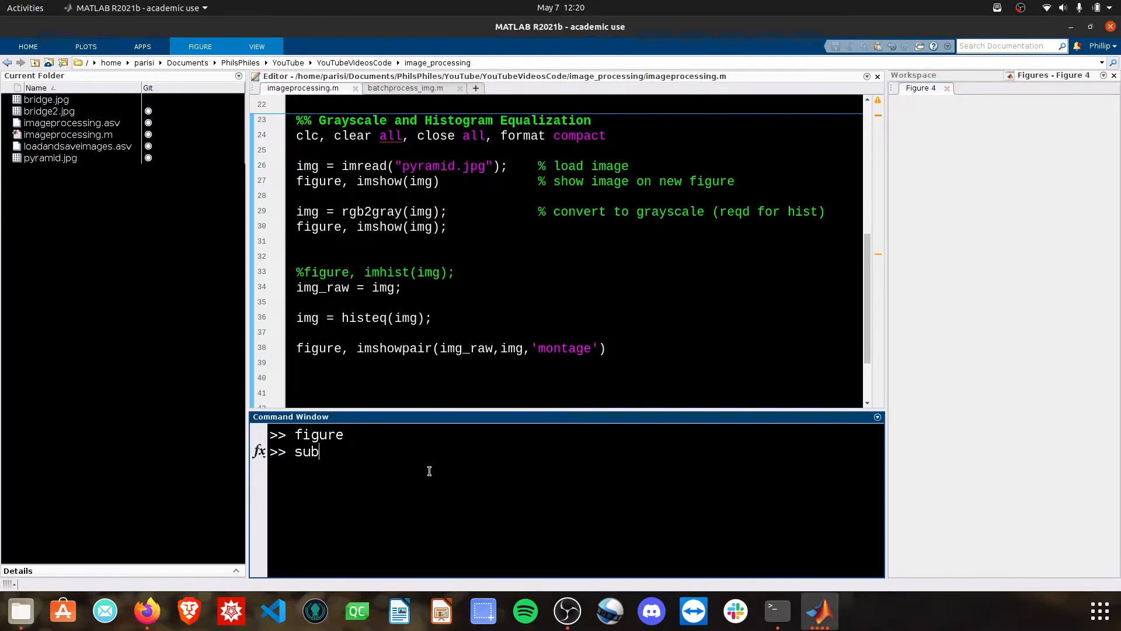
type("plot(")
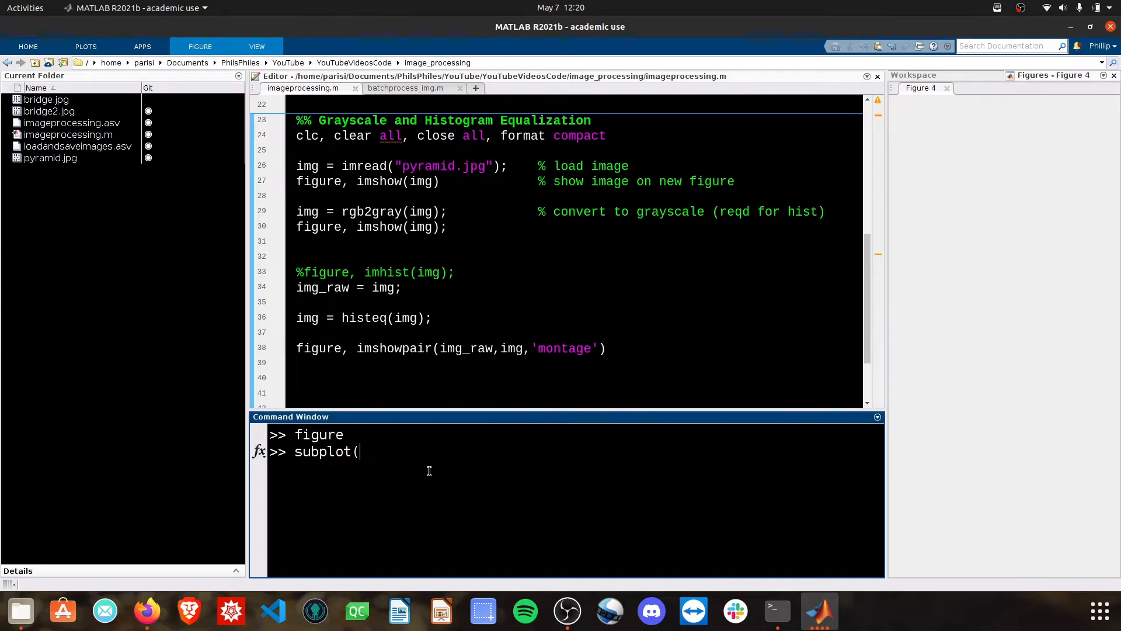
type("2,1,")
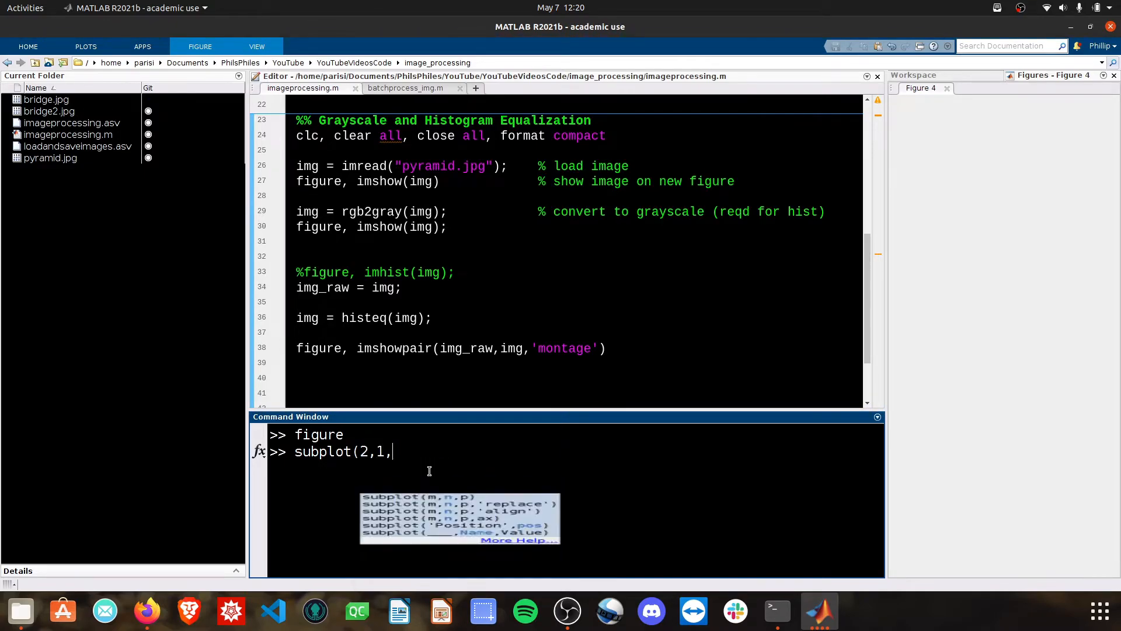
type("1)")
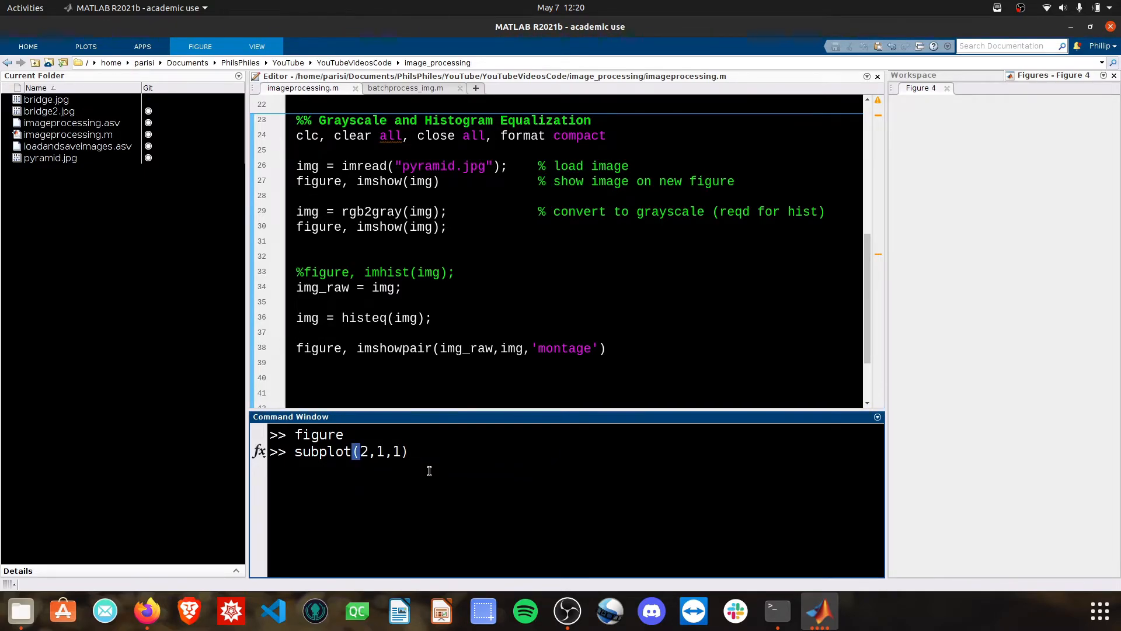
type(", ims")
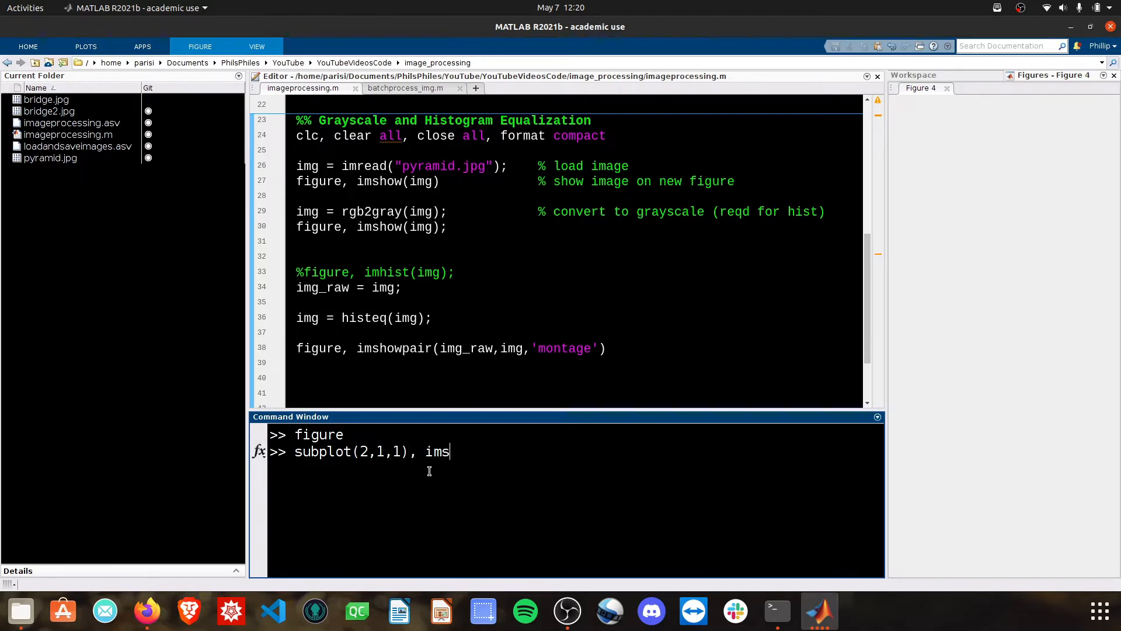
type("how(img_raw")
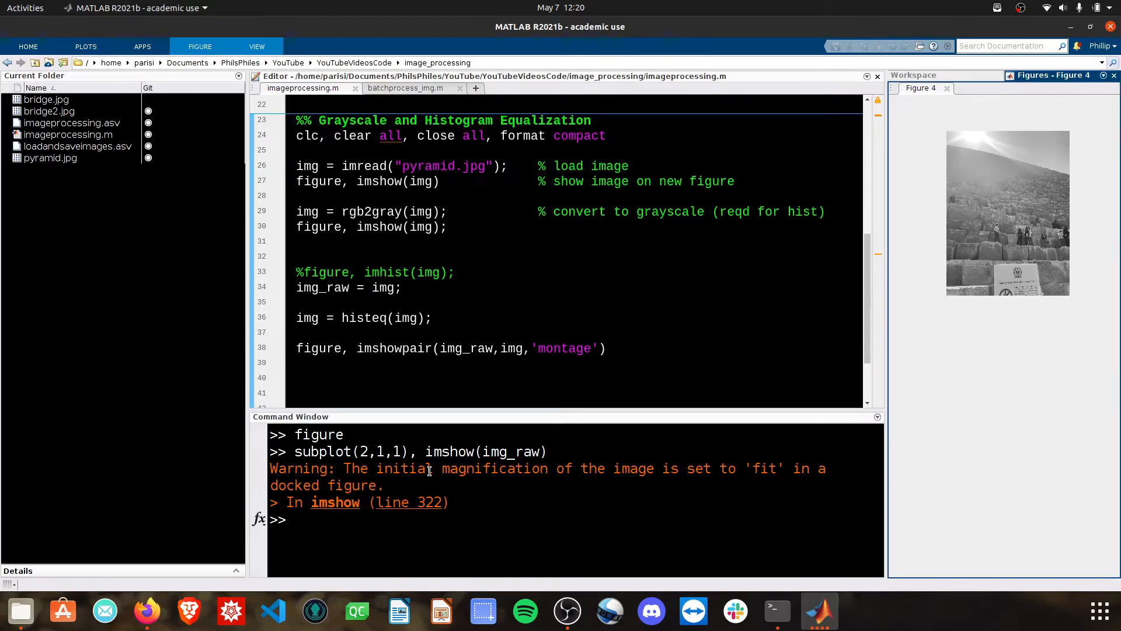
mouse_move(590, 469)
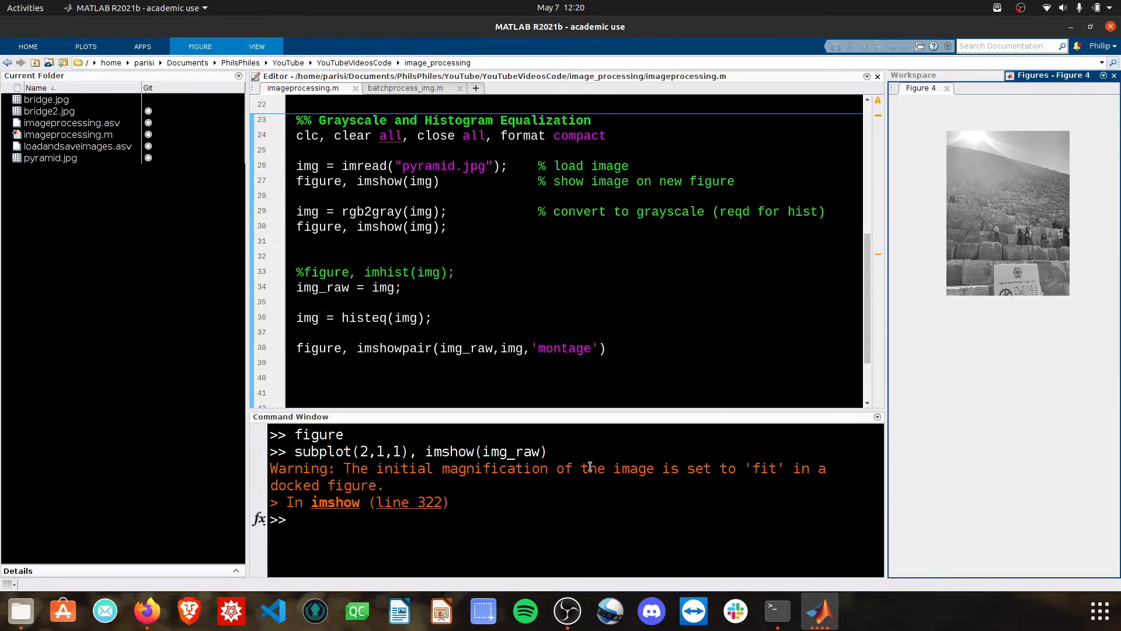
Step: Enter subplot(2,1,2), imshow(img) to place the equalized image in the bottom plot
type("subplot(2")
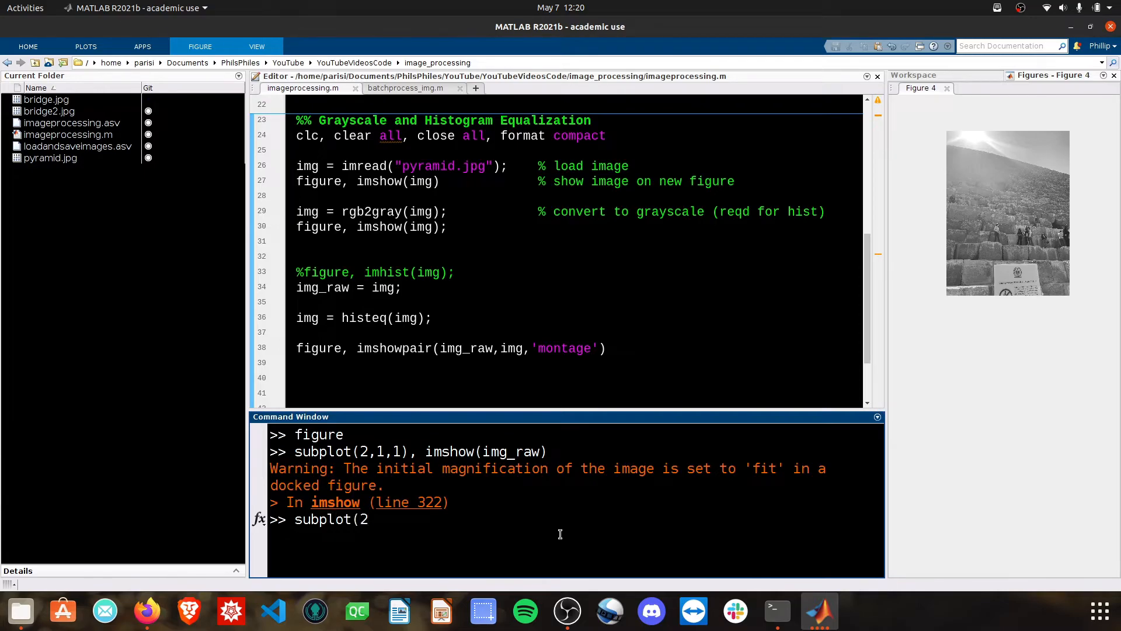
type(",1,2")
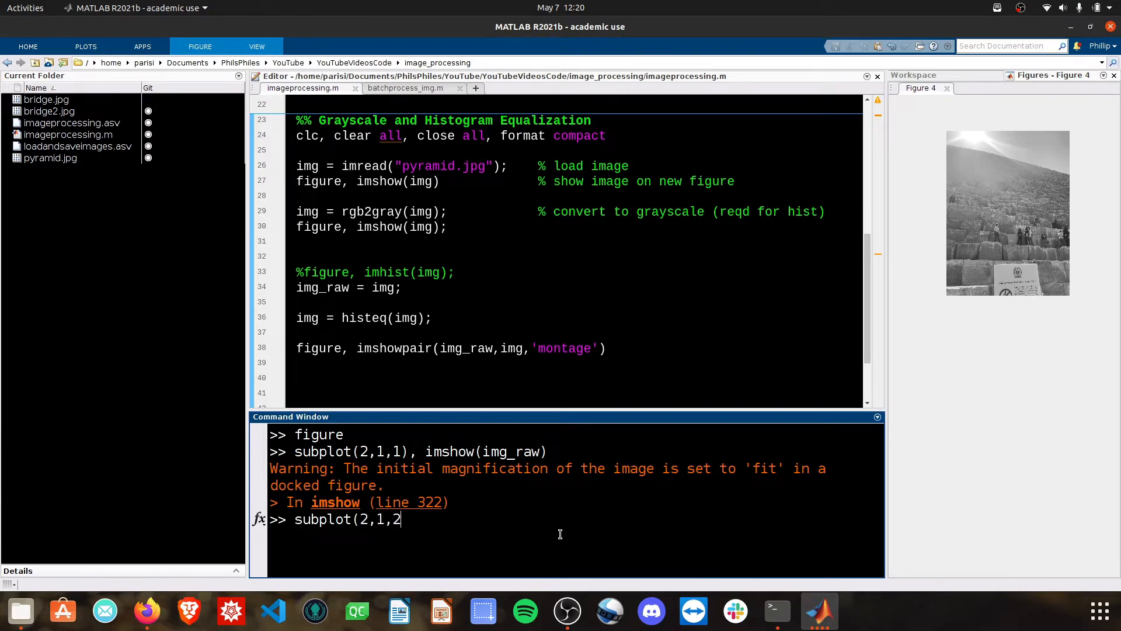
type("), i")
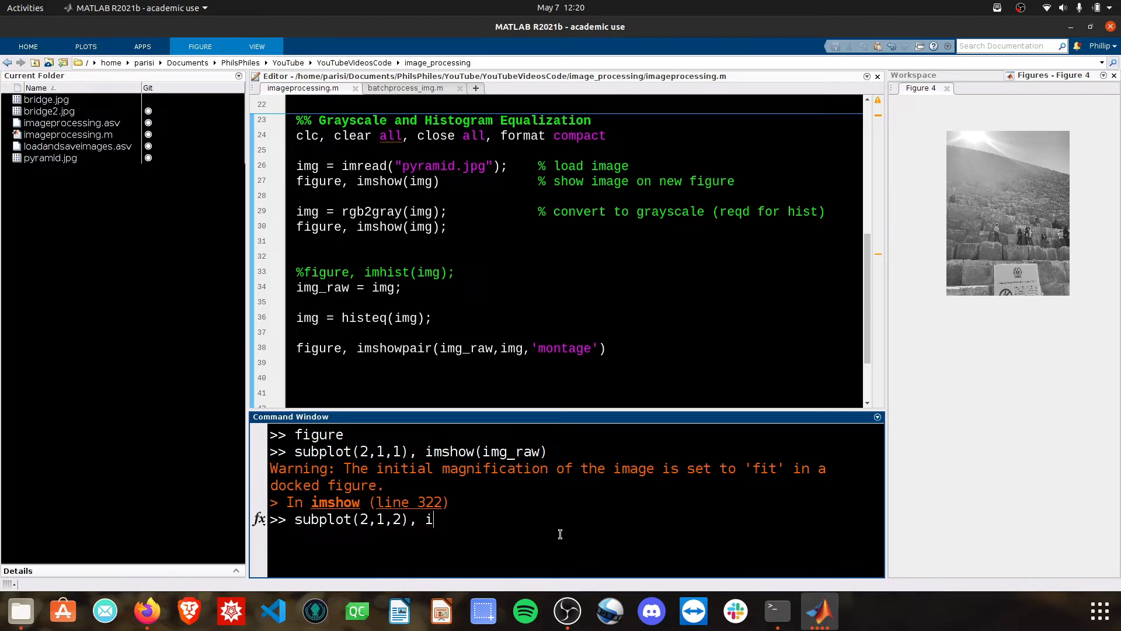
type("mshow(")
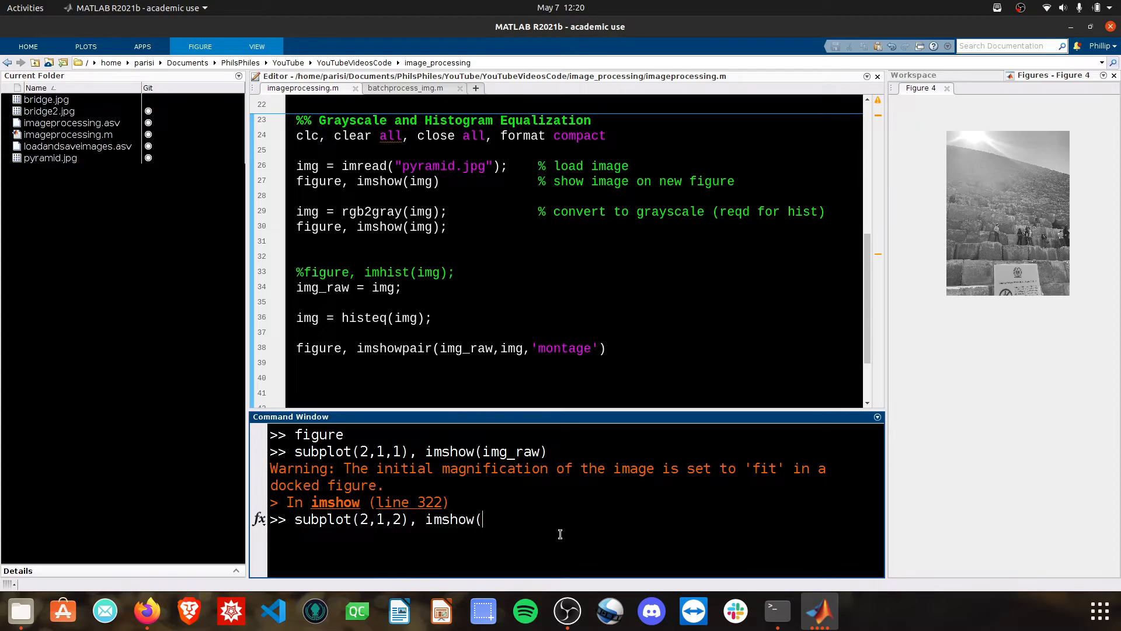
type("img)")
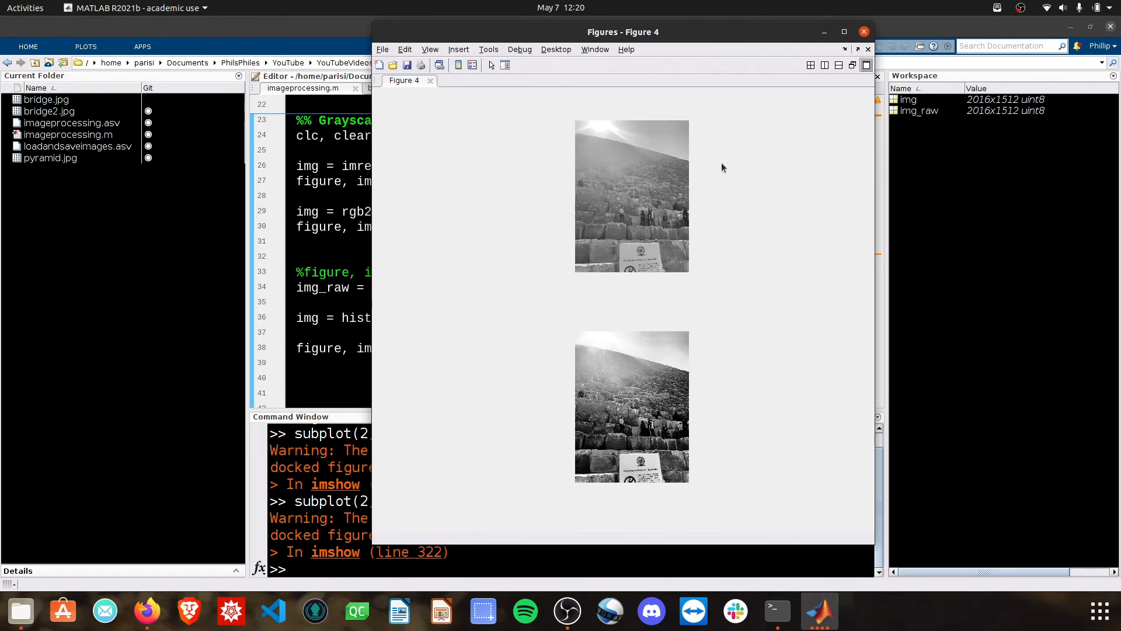
Step: Maximize the undocked Figure 4 window showing the raw image above the equalized one
left_click(843, 33)
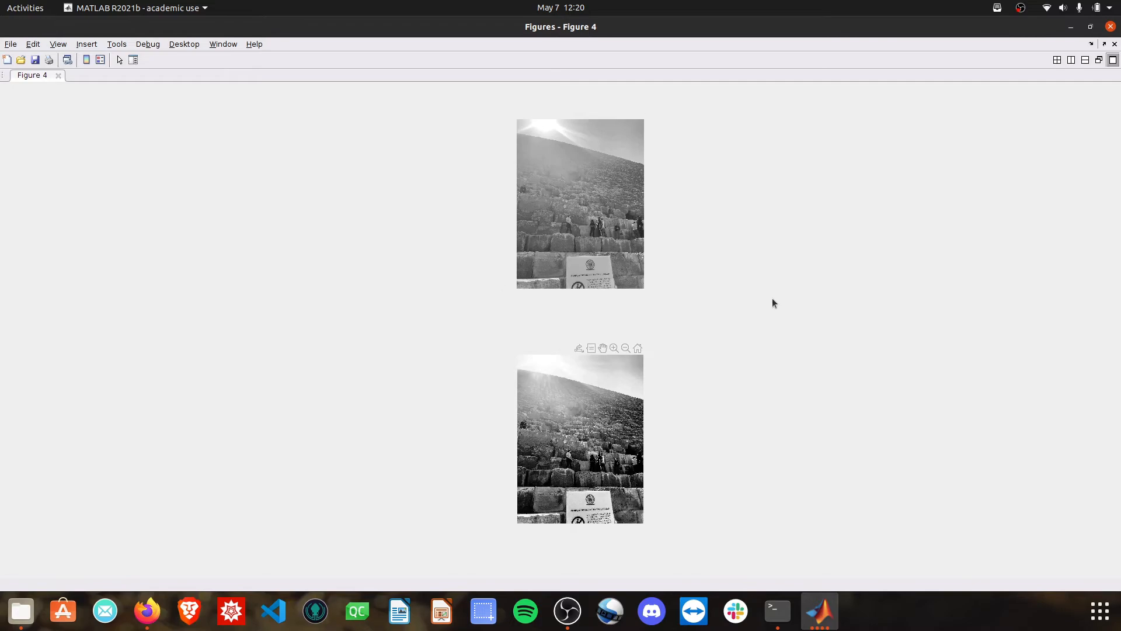
mouse_move(773, 304)
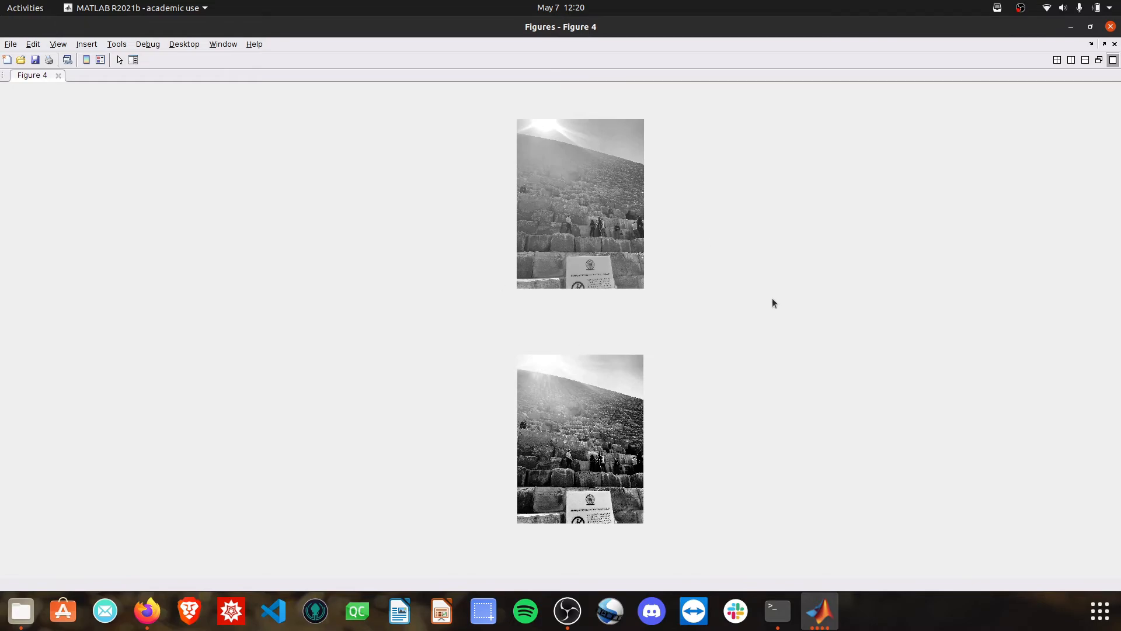
mouse_move(692, 111)
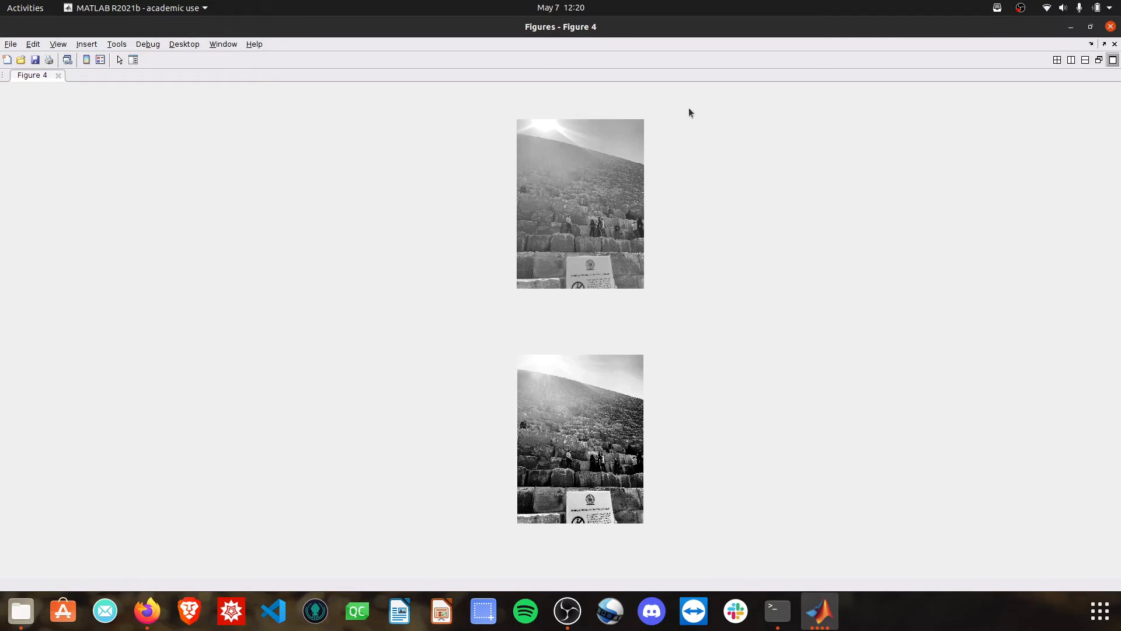
mouse_move(564, 322)
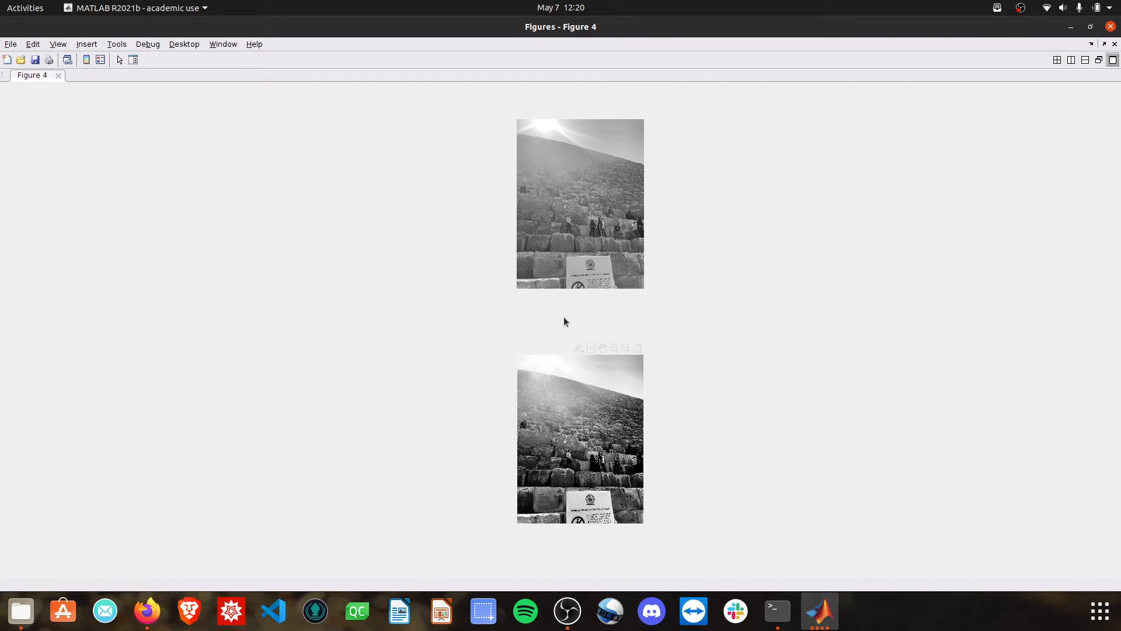
mouse_move(581, 259)
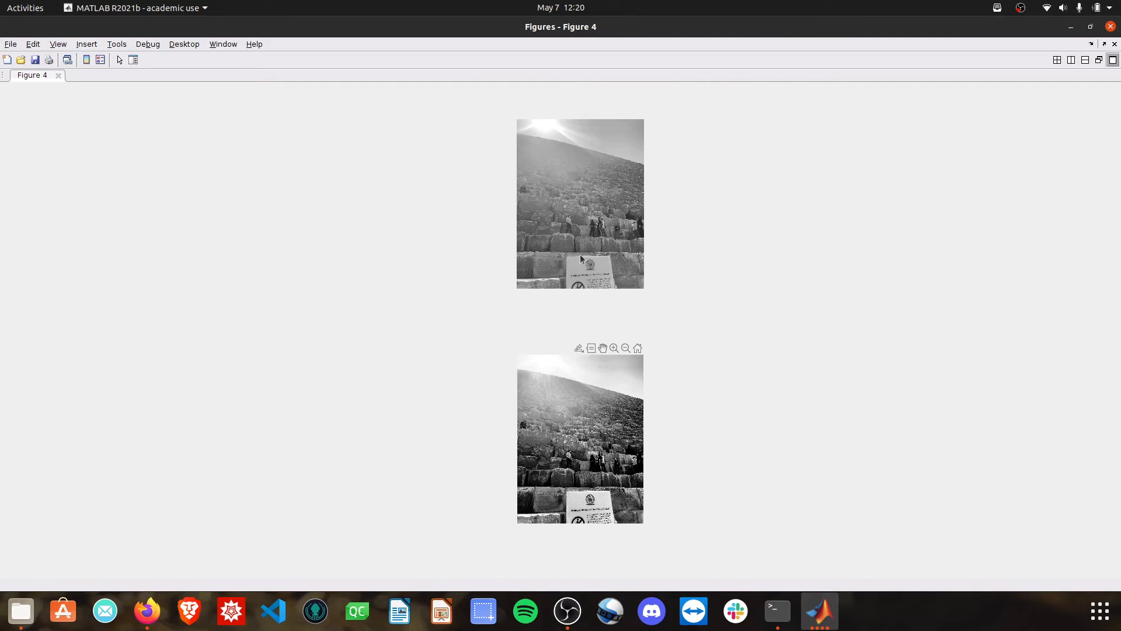